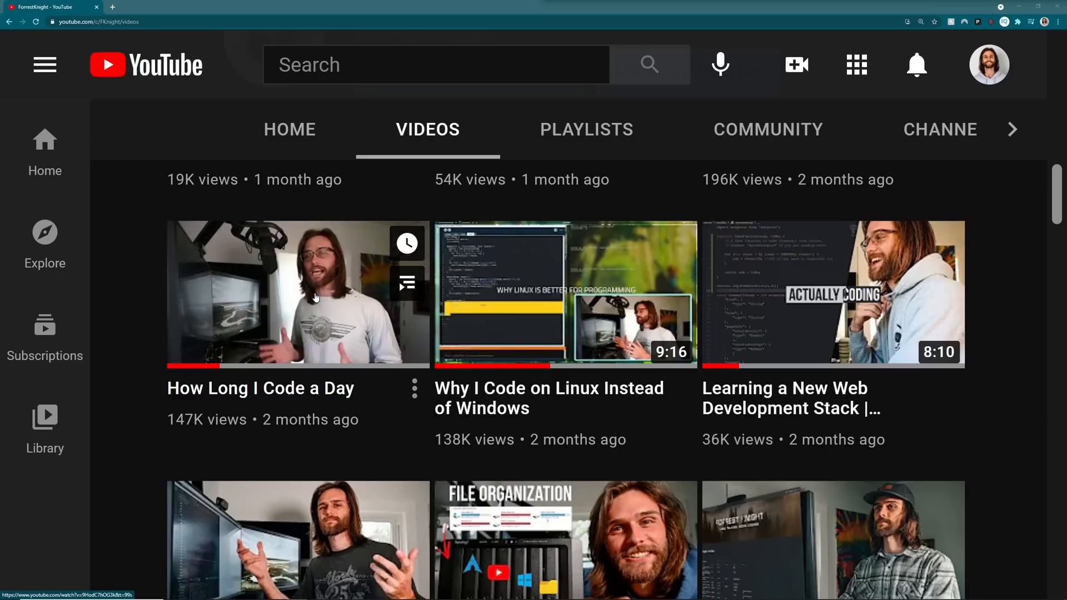
Import ReactDOM in App.js and render a Blog component listing the Hello World and Installation posts
scroll("up", 3)
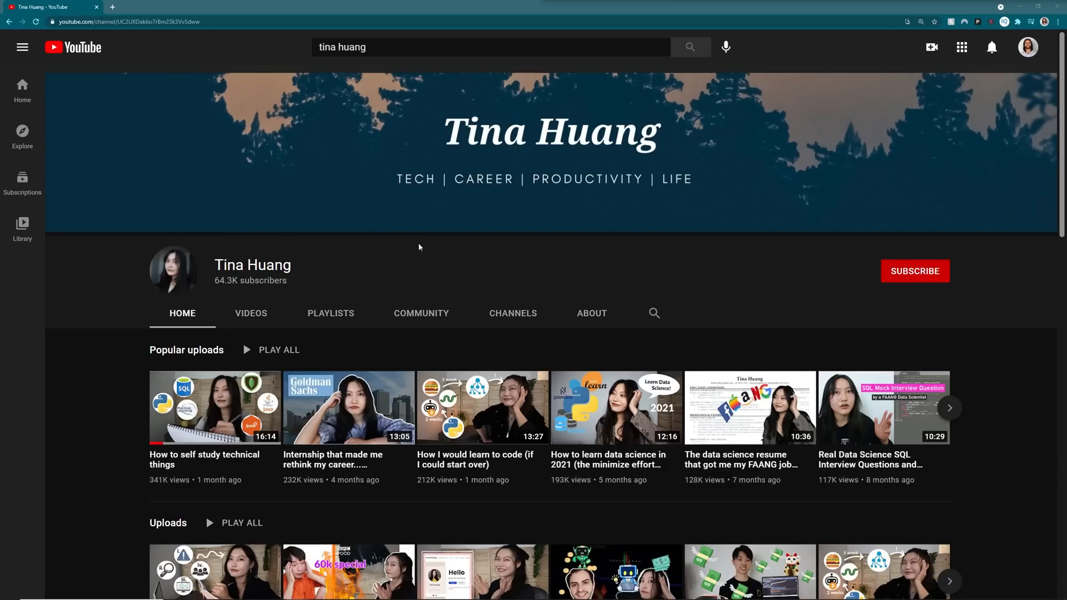
scroll("down", 3)
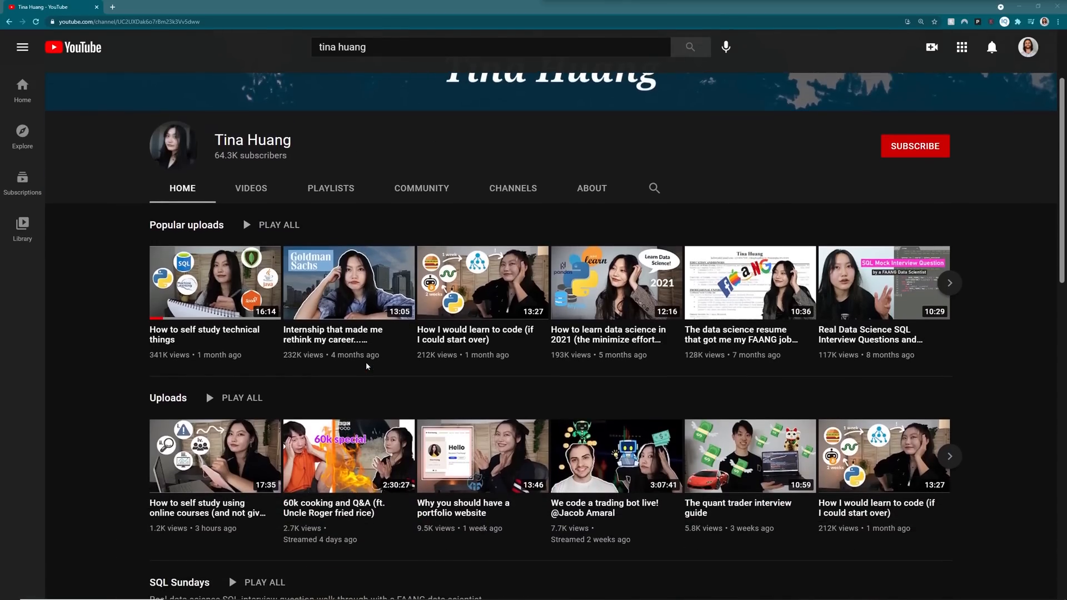
scroll("down", 3)
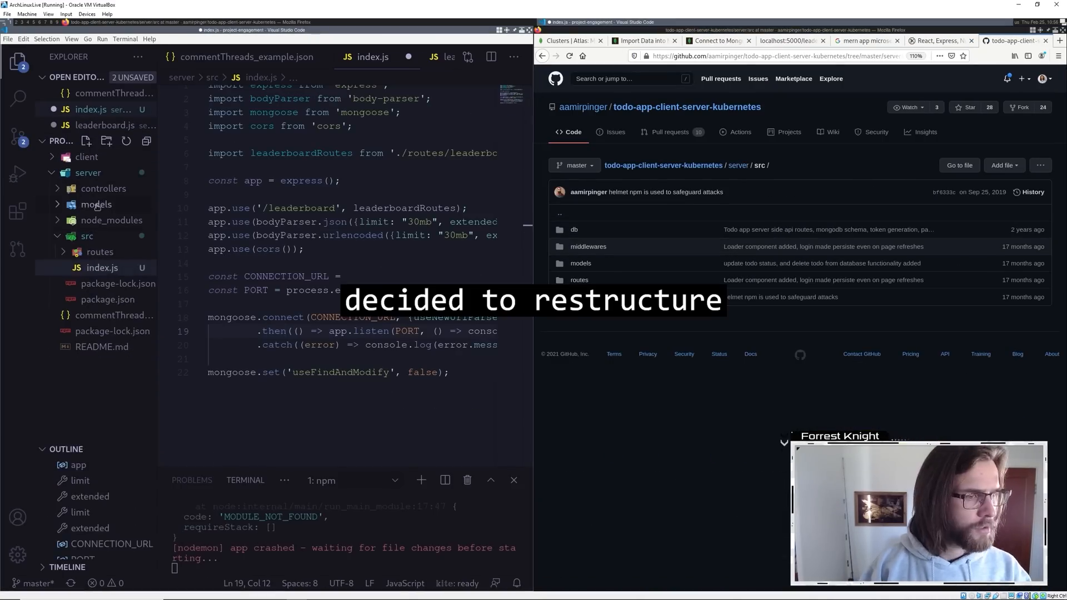
left_click(685, 107)
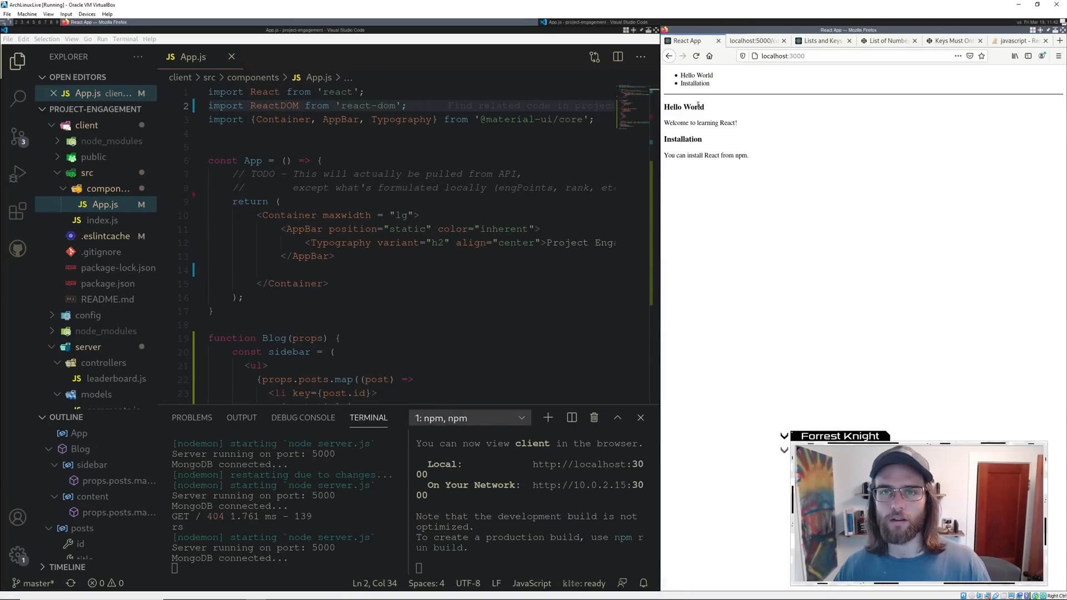
double_click(273, 266)
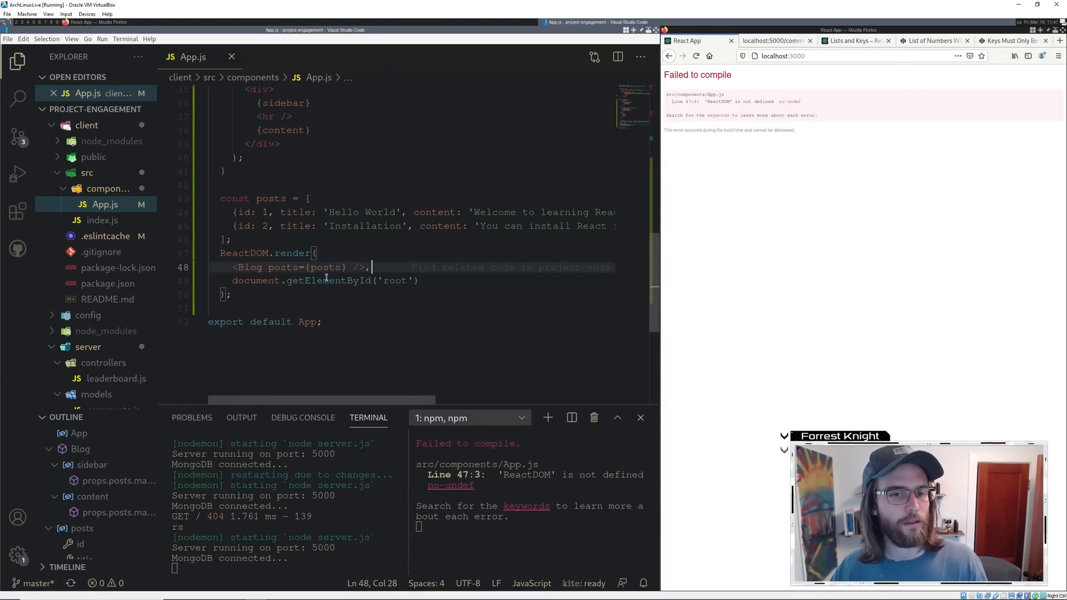
type("reactdom")
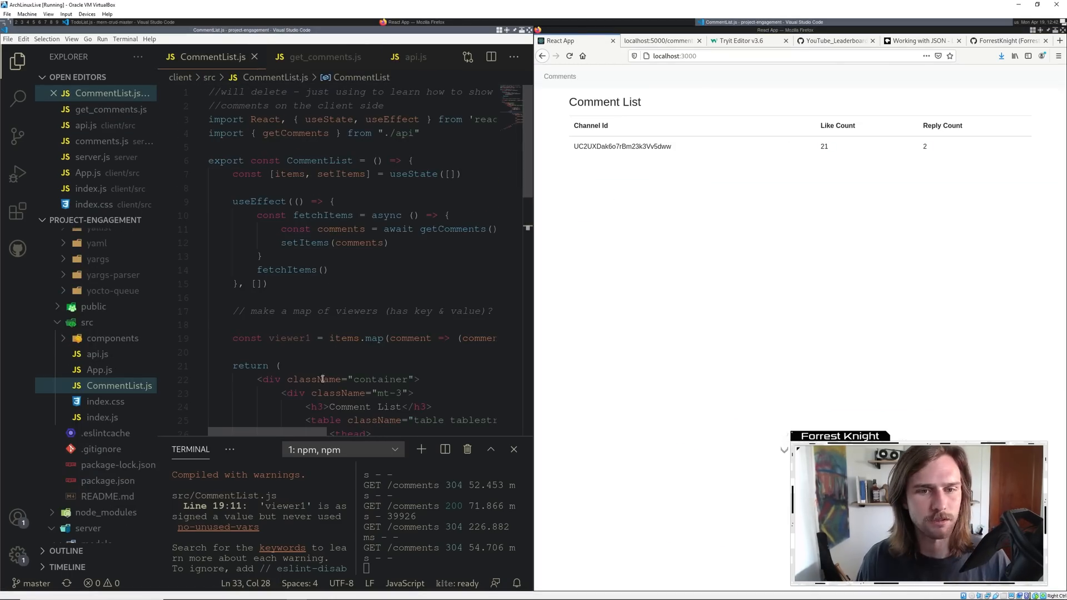
Scroll CommentList.js to the table body and show the localhost:5000/comments JSON in Firefox
scroll("down", 3)
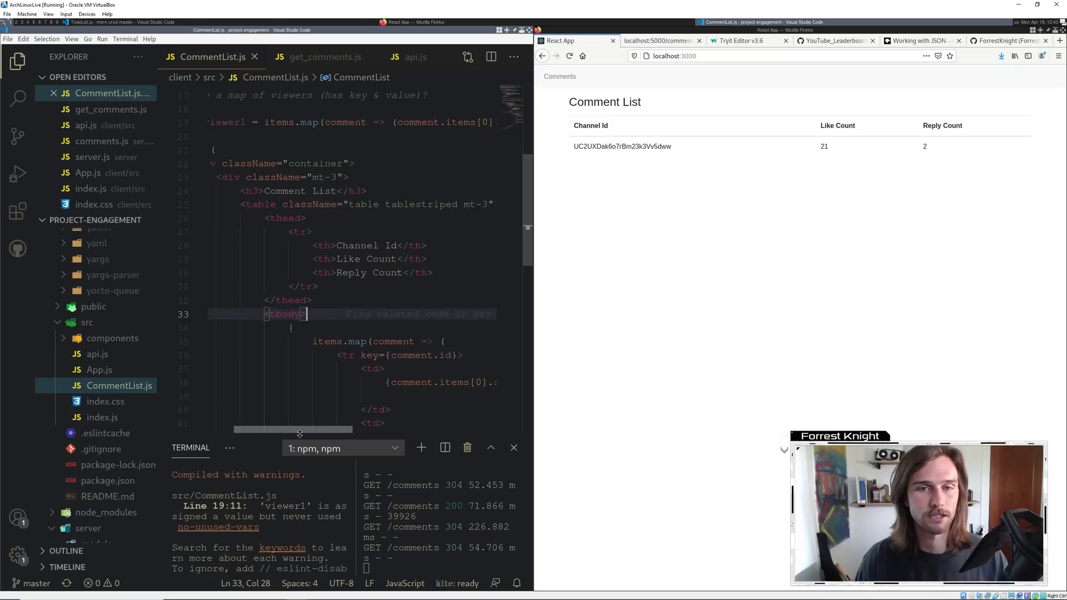
left_click(658, 40)
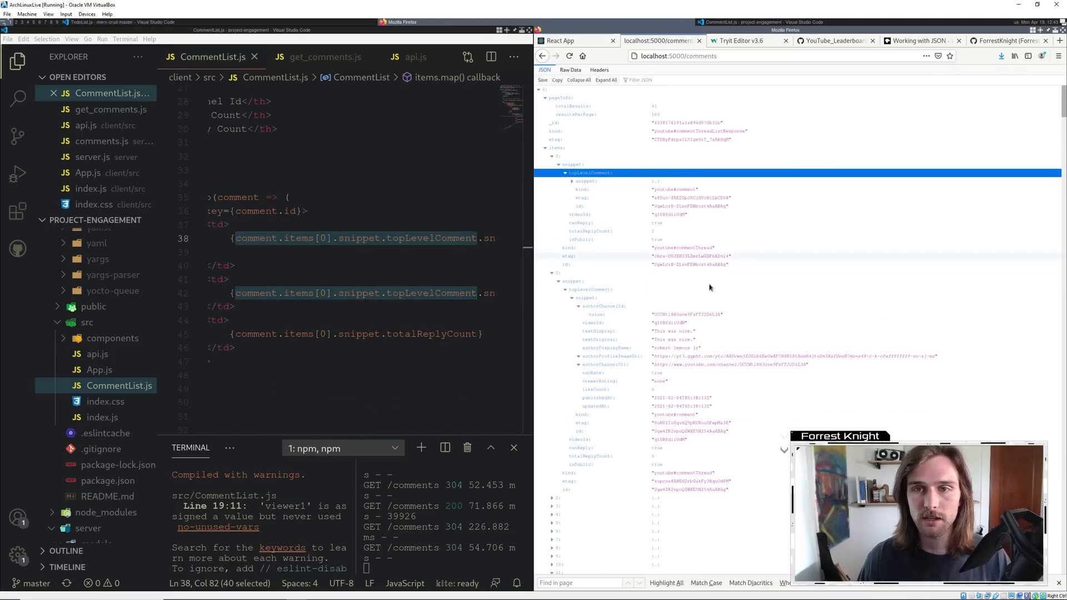
left_click(572, 40)
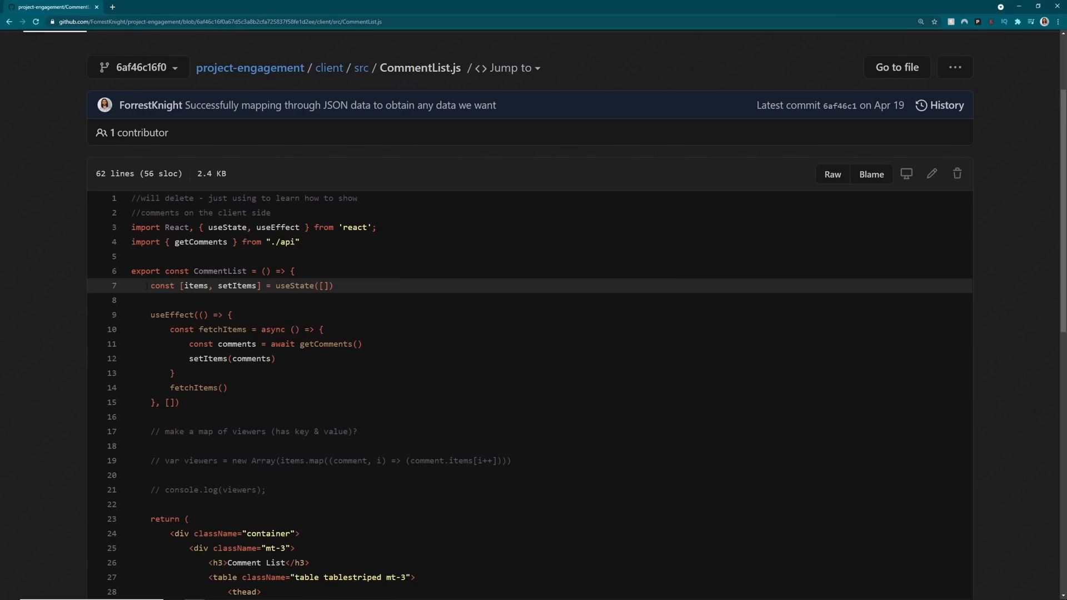
Scroll through client/src/CommentList.js on GitHub at commit 6af46c1
scroll("down", 3)
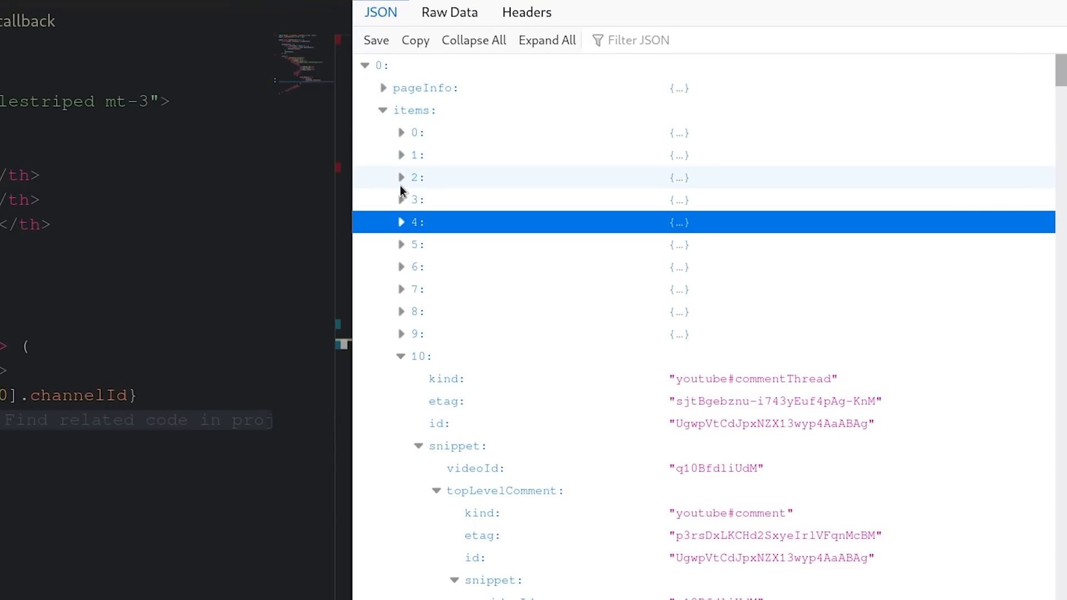
Unfold entries 2 and 0 under items in the comments JSON viewer
left_click(400, 176)
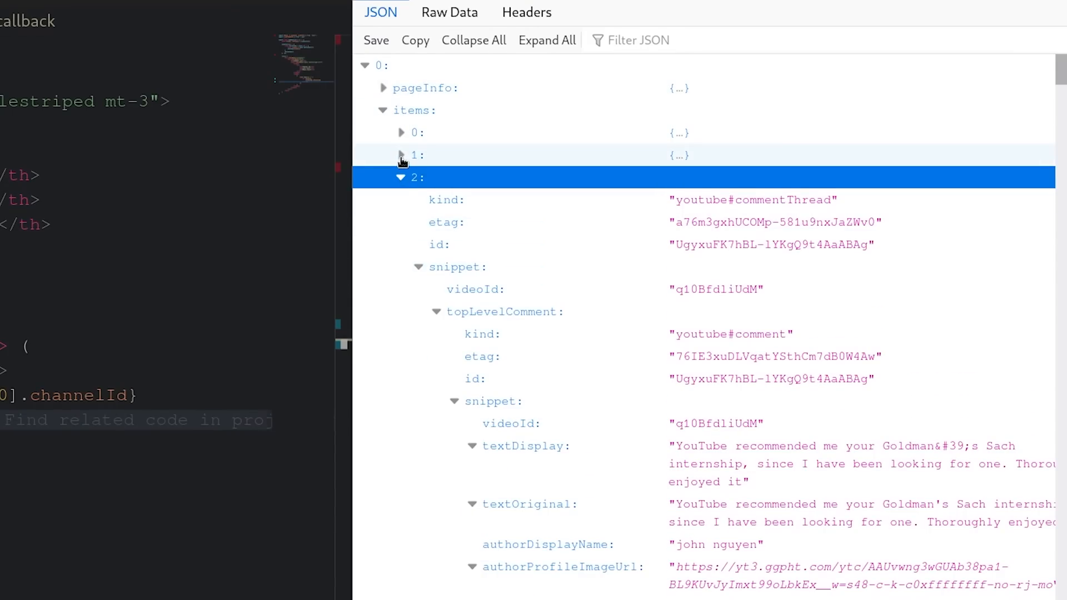
left_click(401, 133)
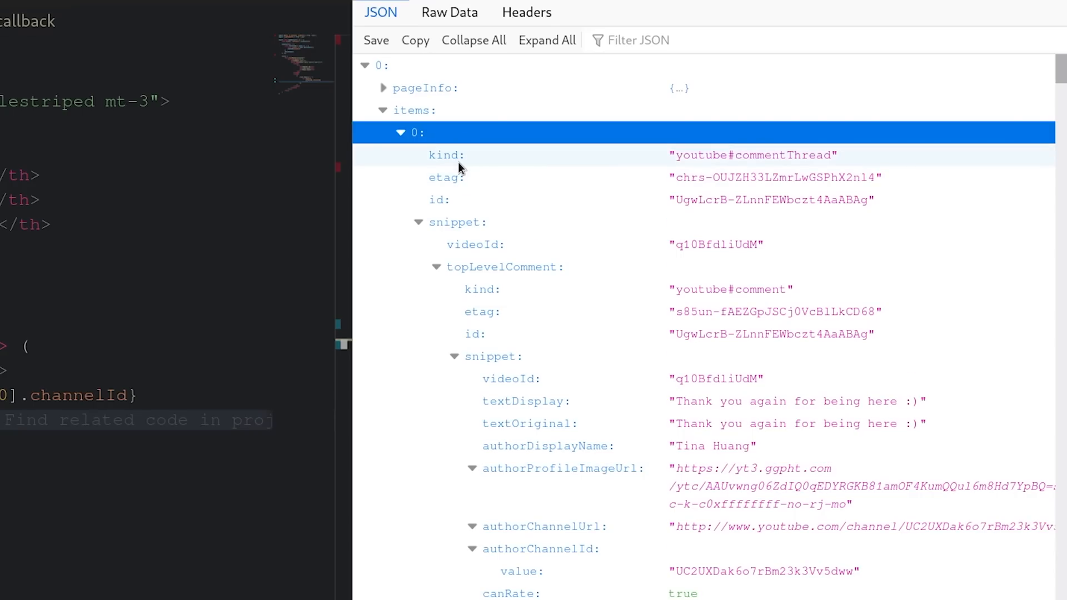
scroll("down", 3)
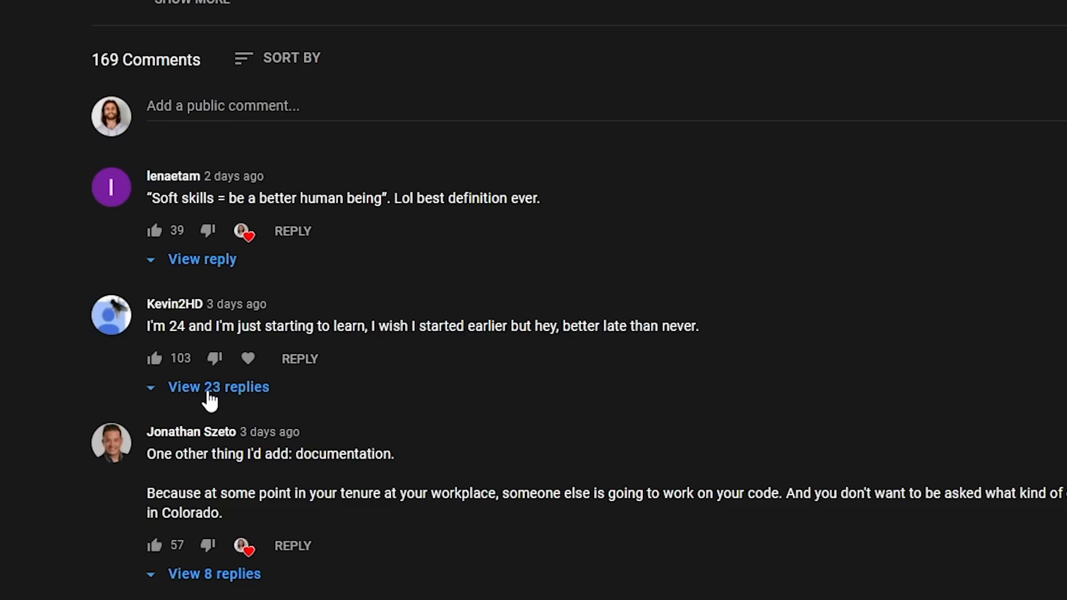
mouse_move(158, 300)
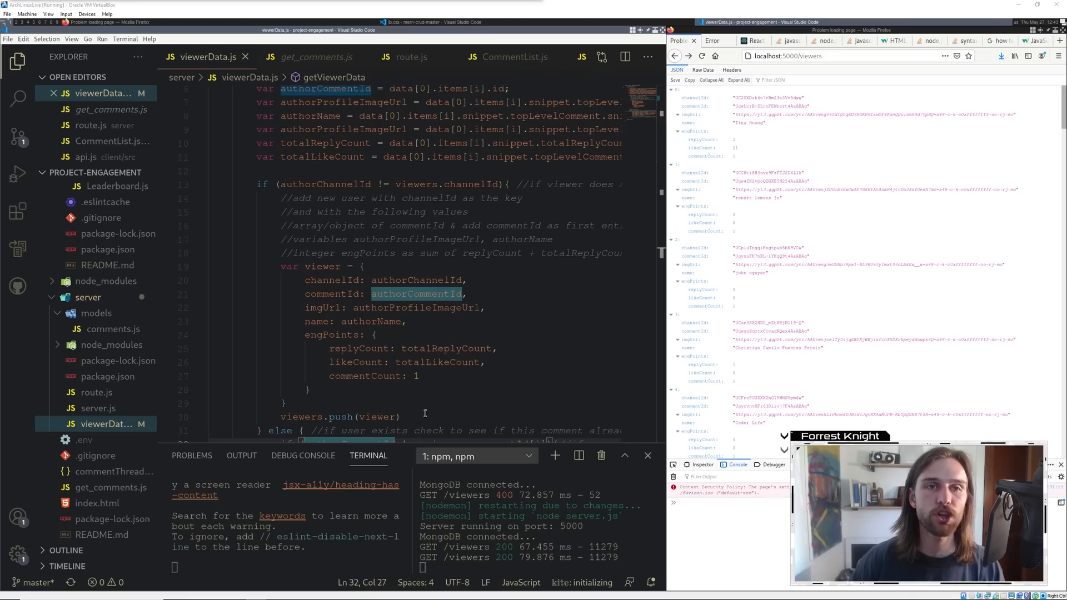
mouse_move(447, 348)
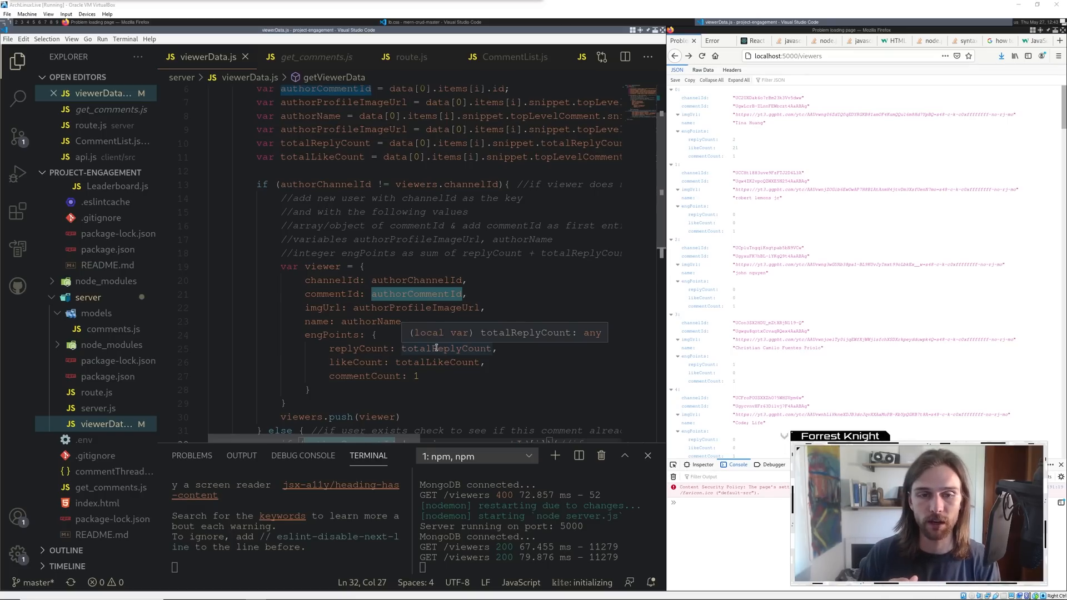
mouse_move(489, 312)
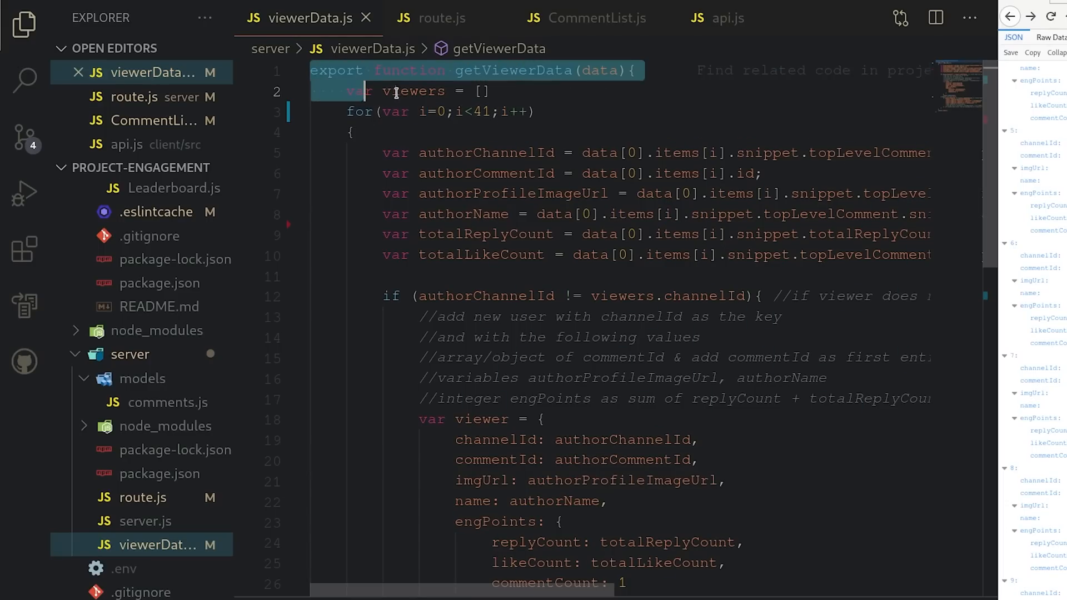
scroll("down", 3)
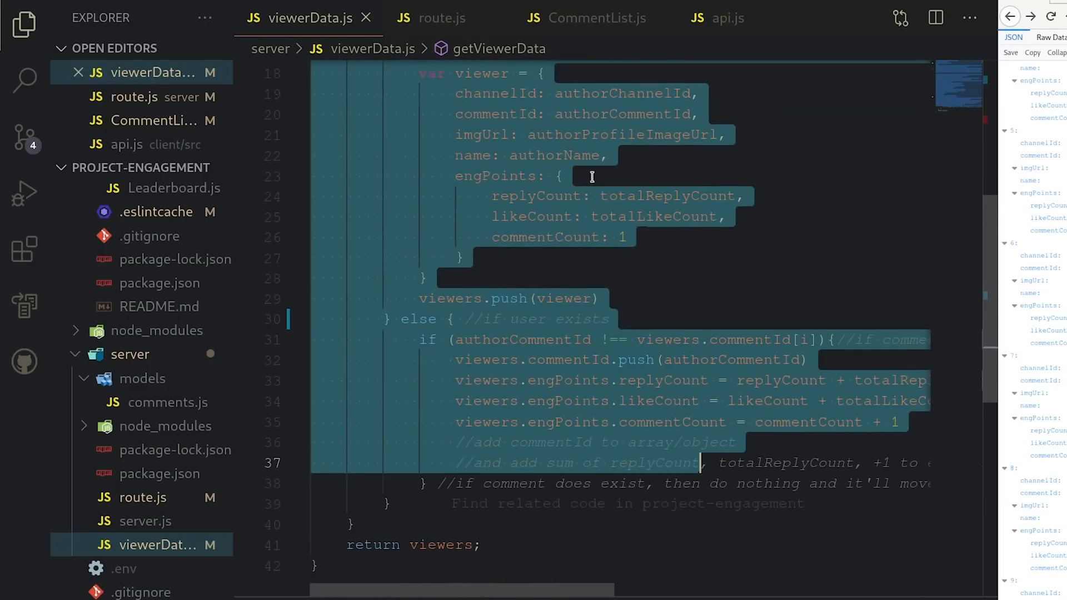
scroll("up", 3)
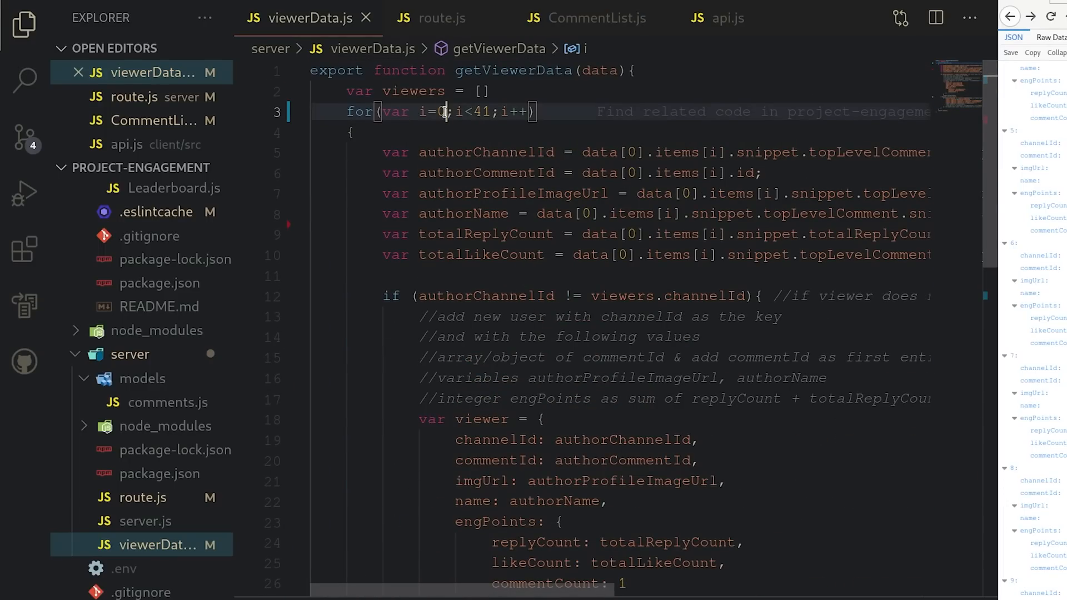
scroll("down", 3)
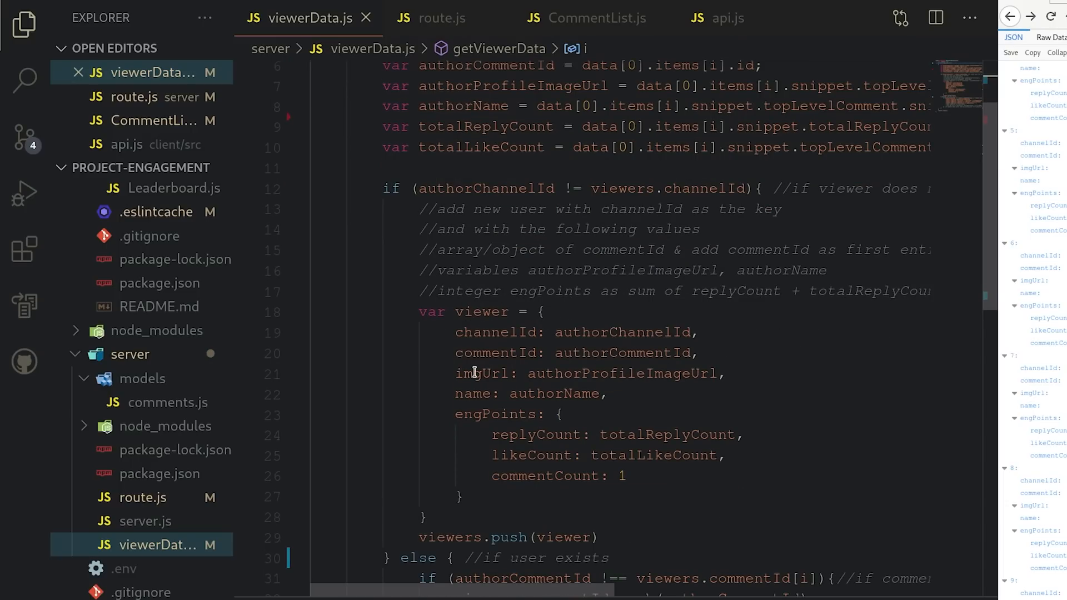
scroll("down", 3)
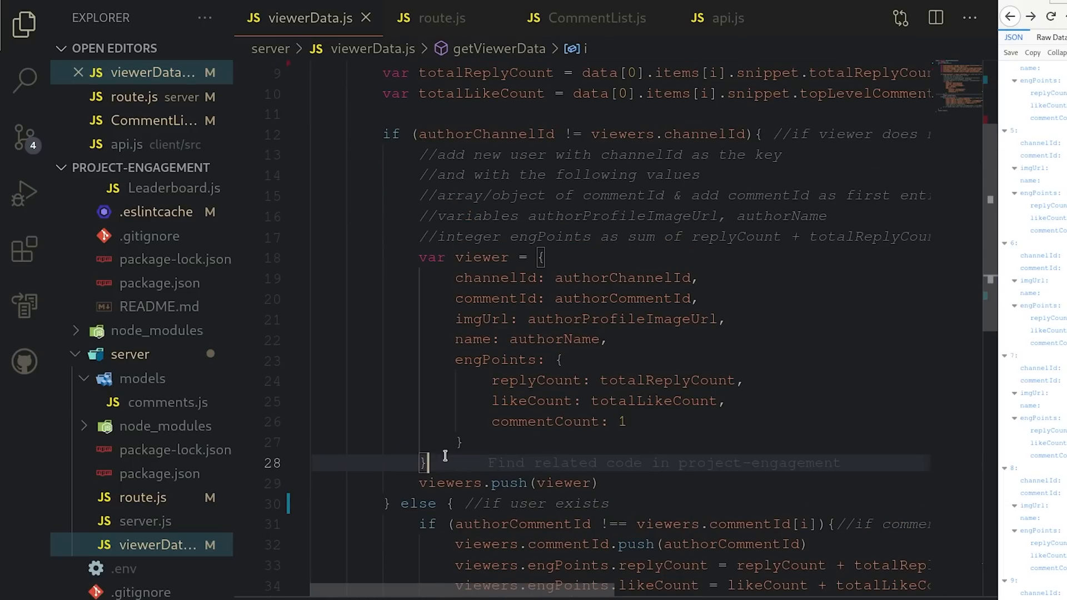
left_click(546, 380)
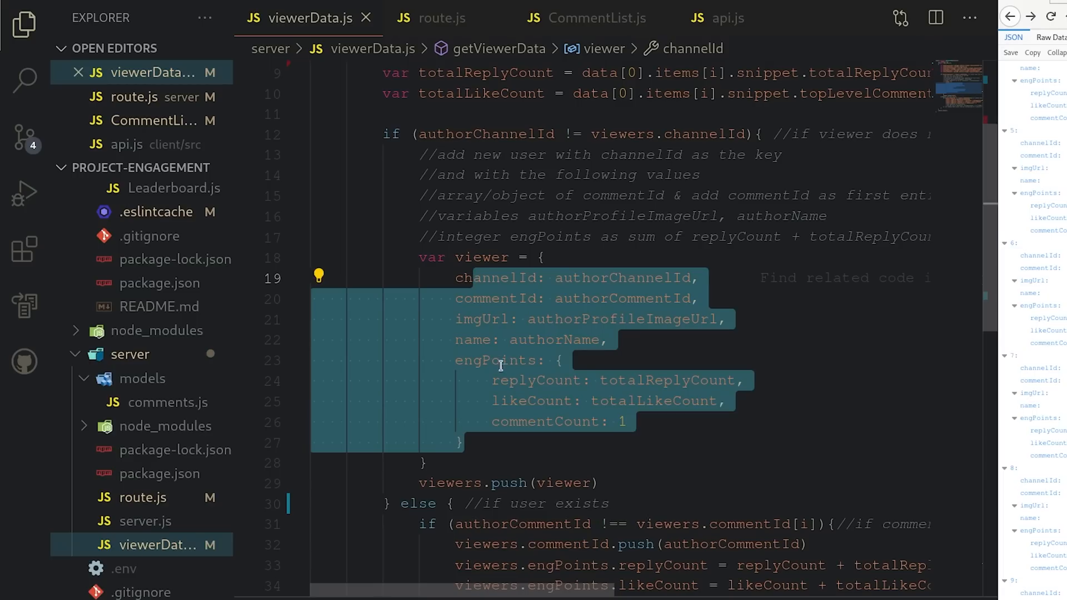
scroll("up", 3)
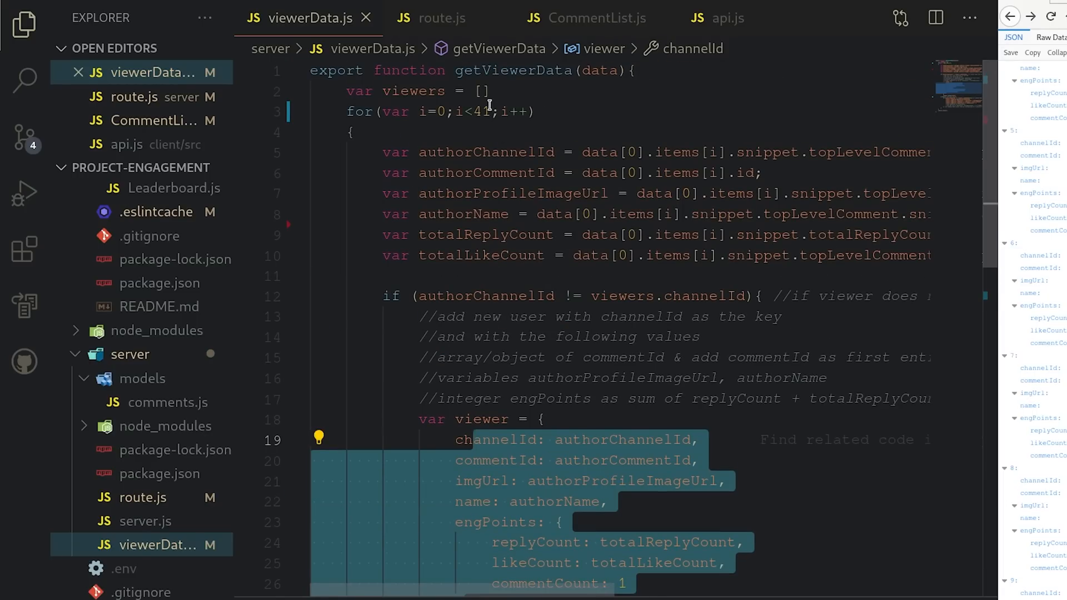
scroll("down", 3)
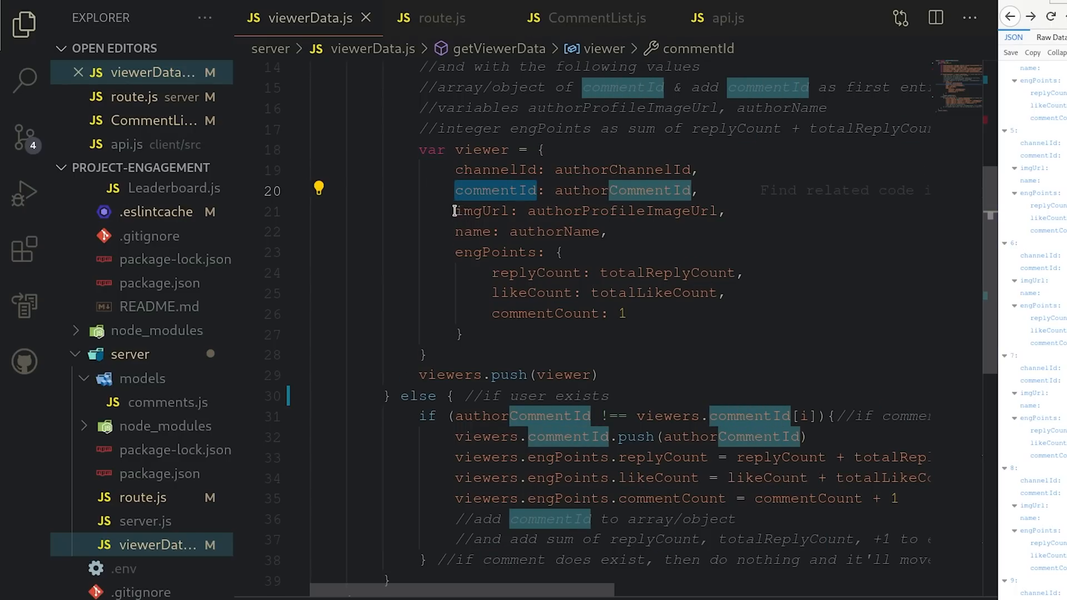
left_click(485, 211)
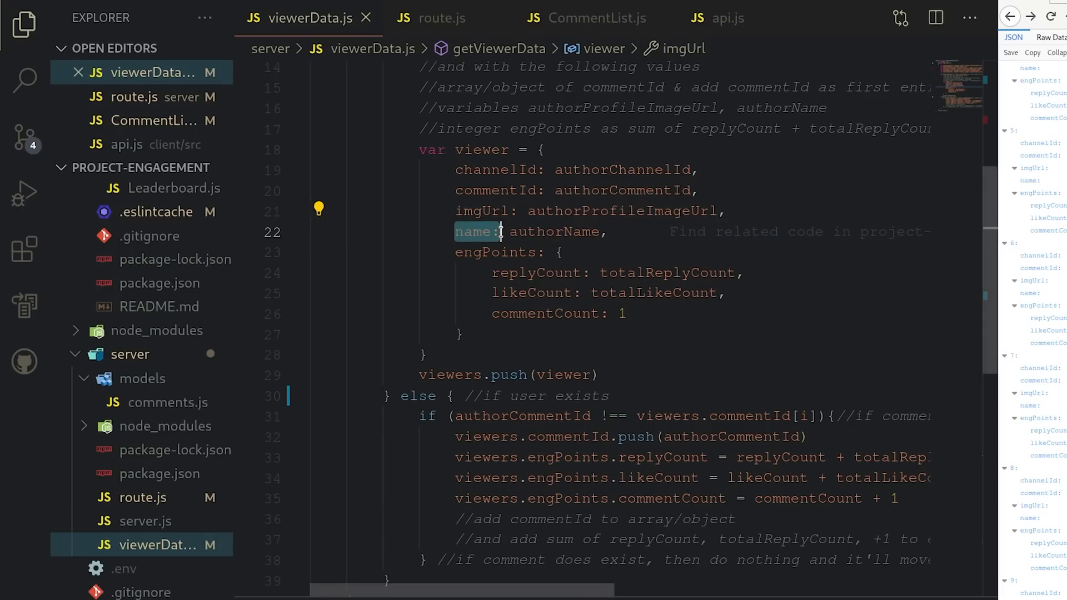
left_click(495, 252)
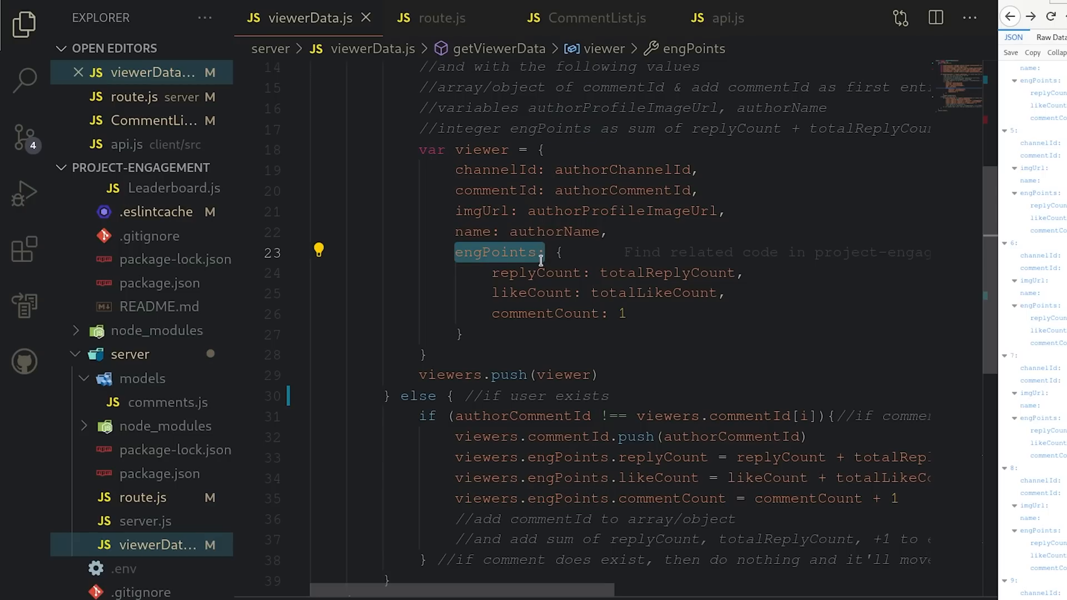
left_click(531, 292)
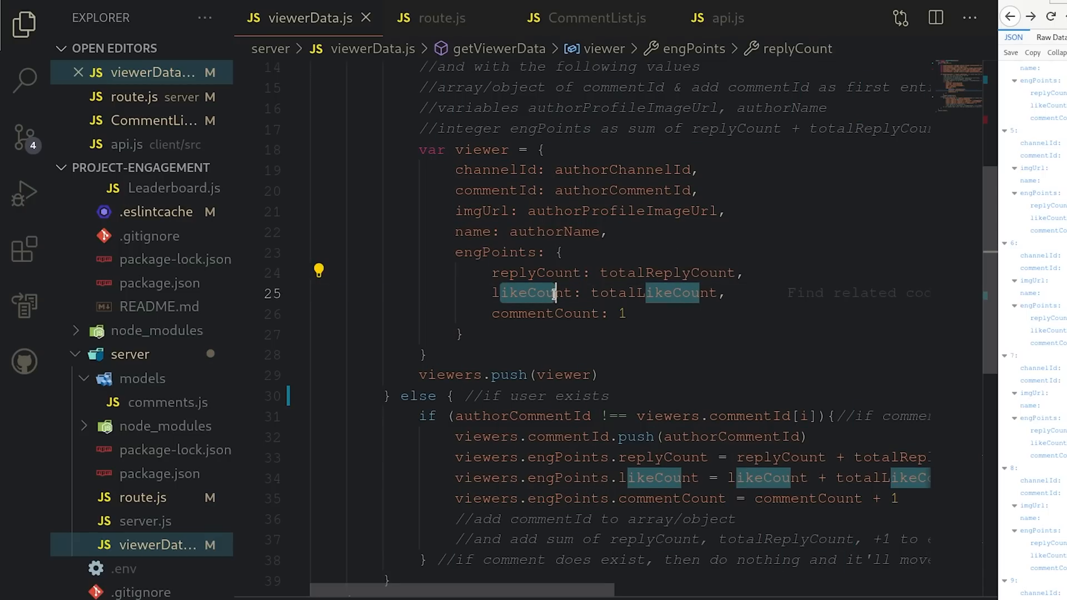
left_click(547, 313)
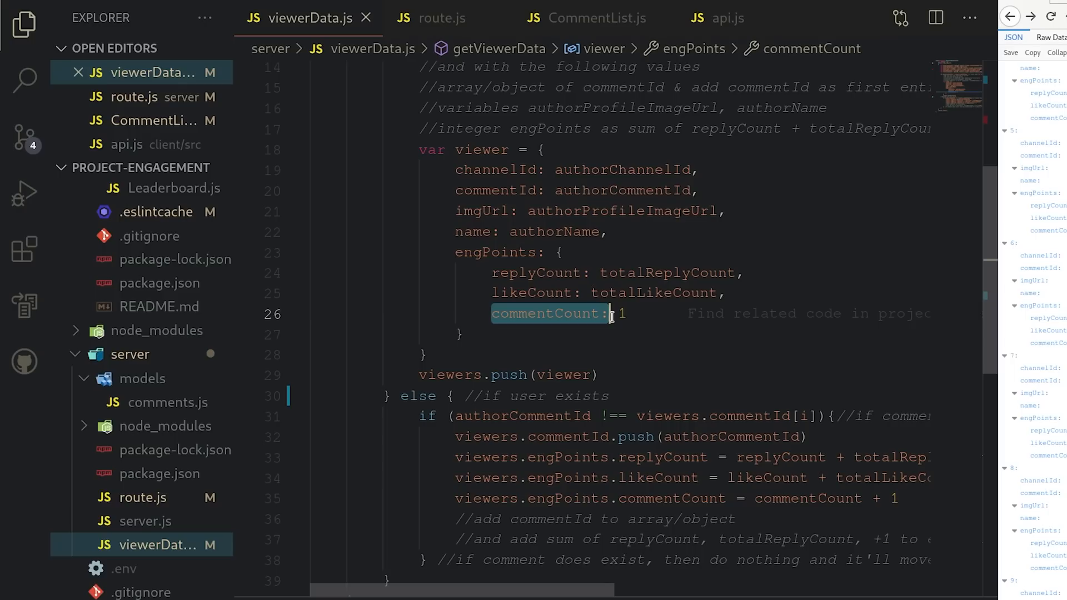
mouse_move(627, 315)
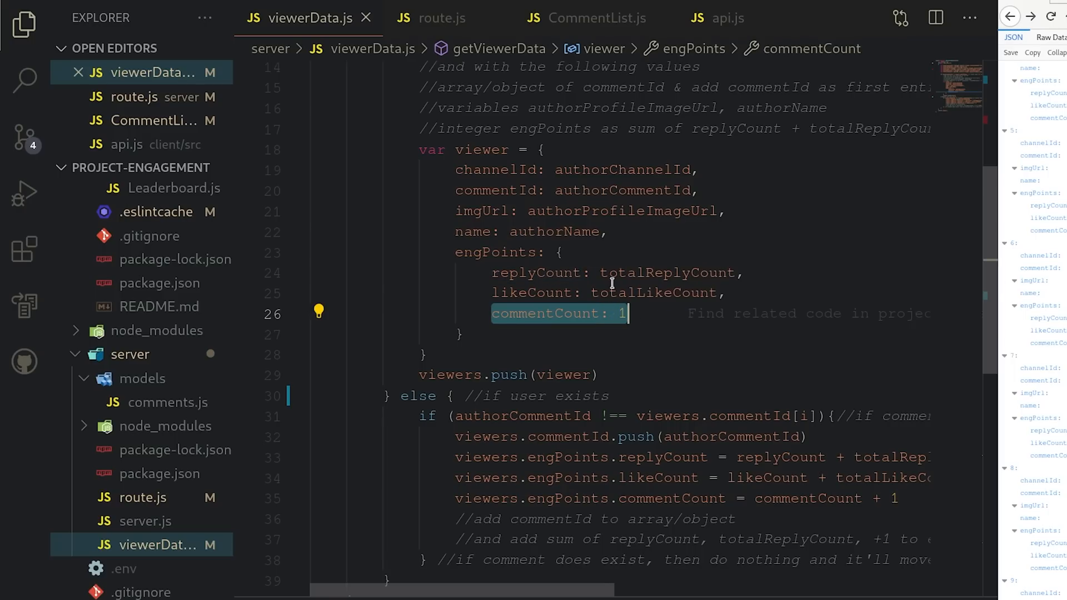
mouse_move(618, 292)
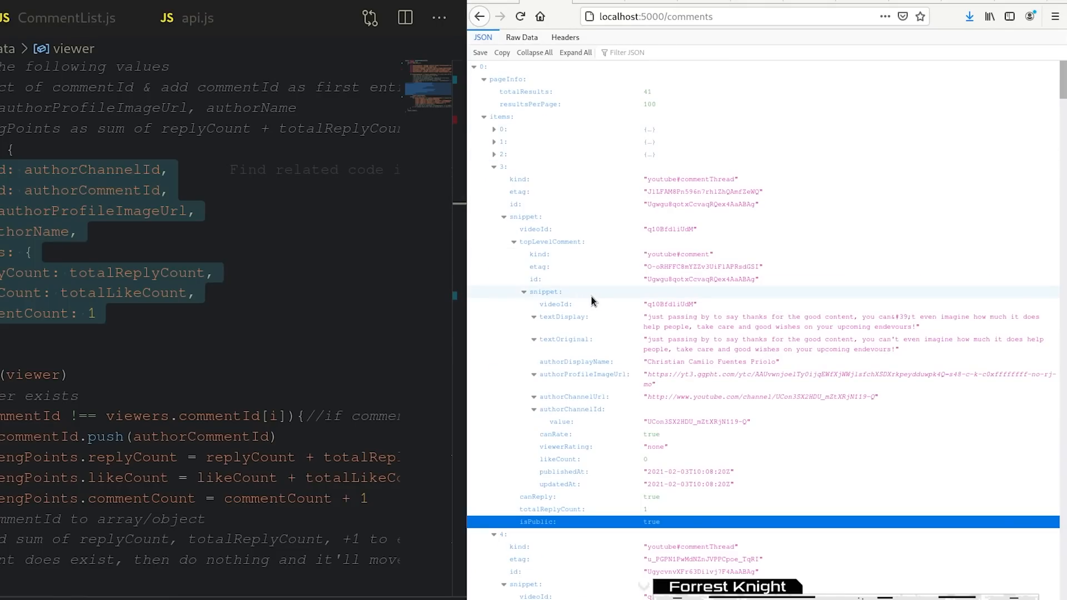
left_click(494, 167)
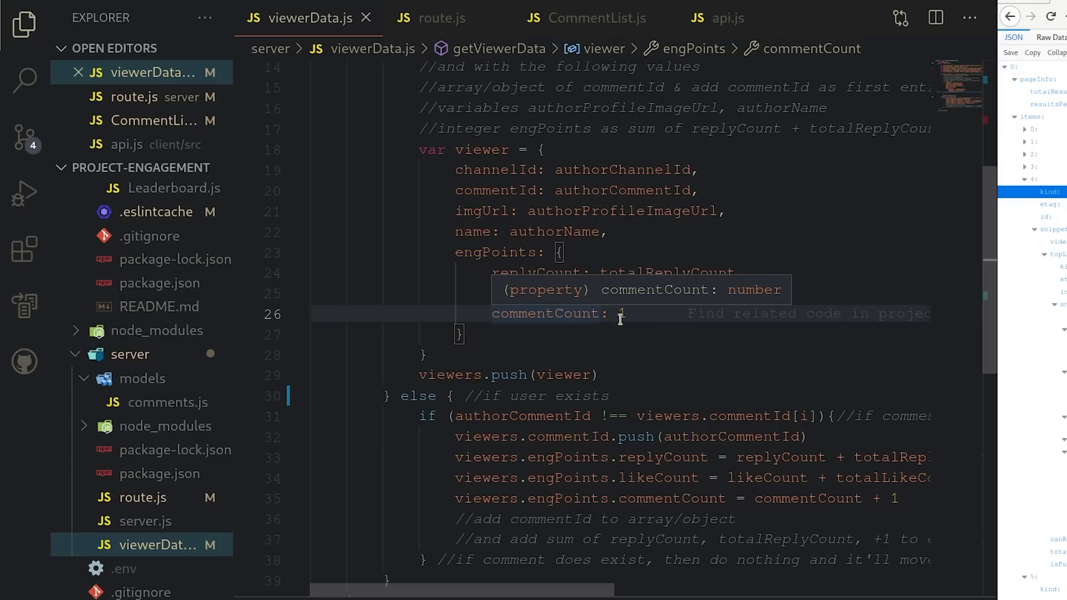
type("1")
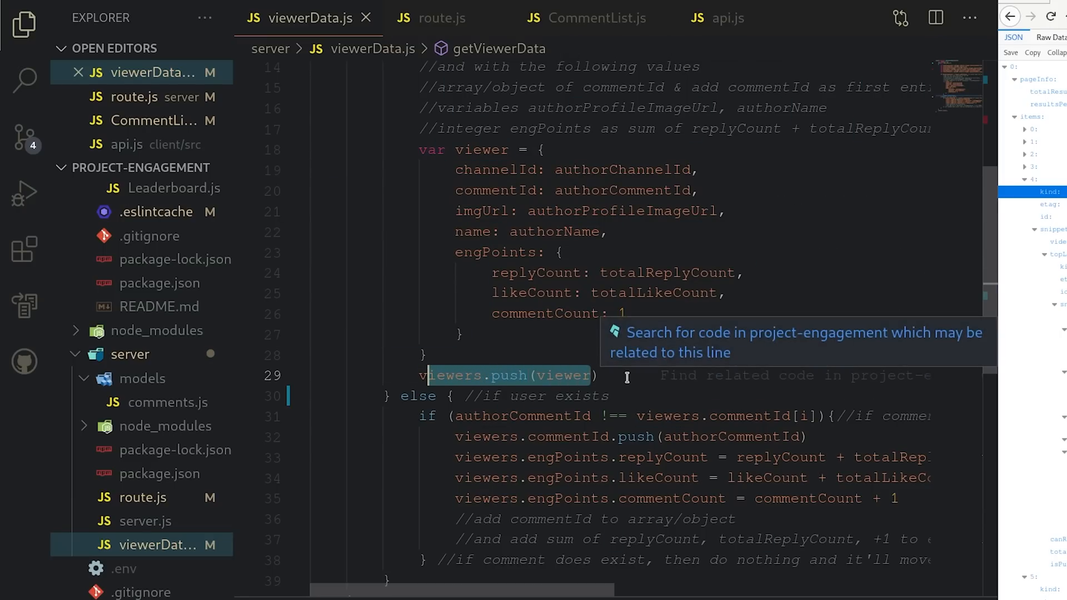
scroll("up", 3)
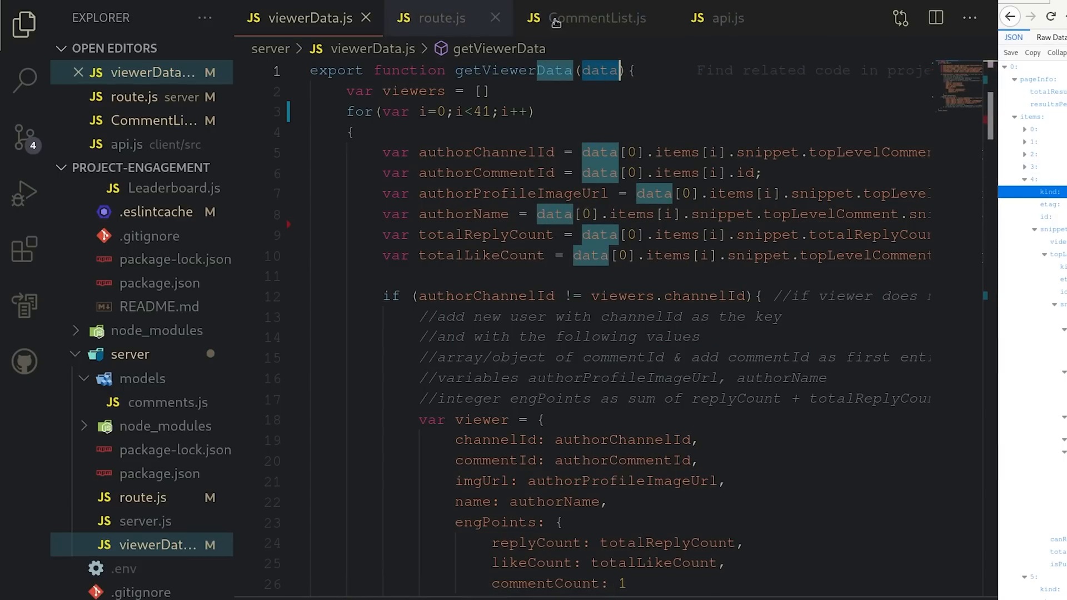
left_click(441, 17)
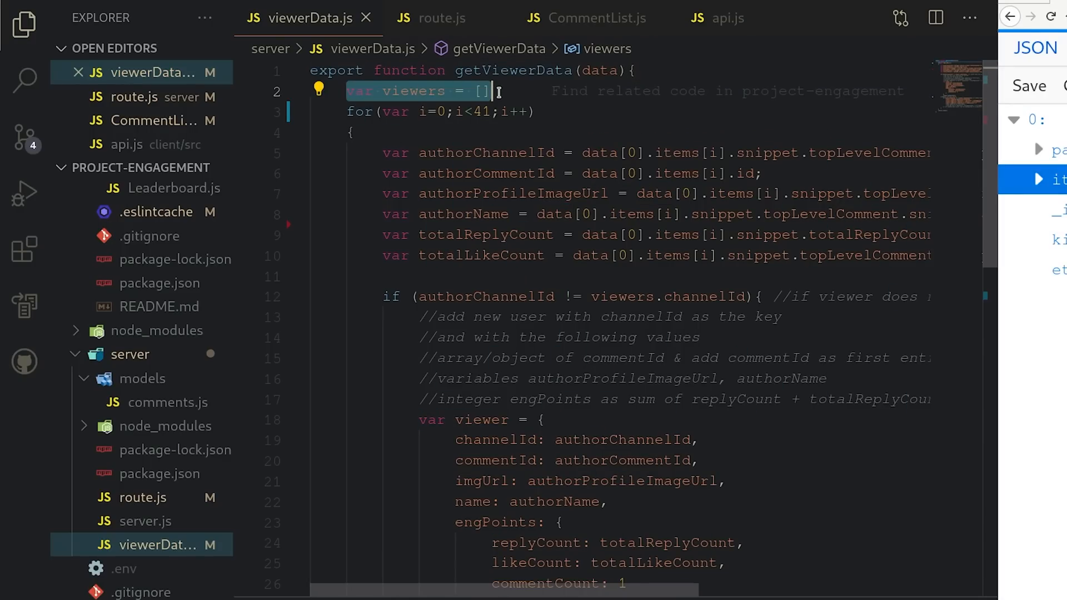
scroll("down", 3)
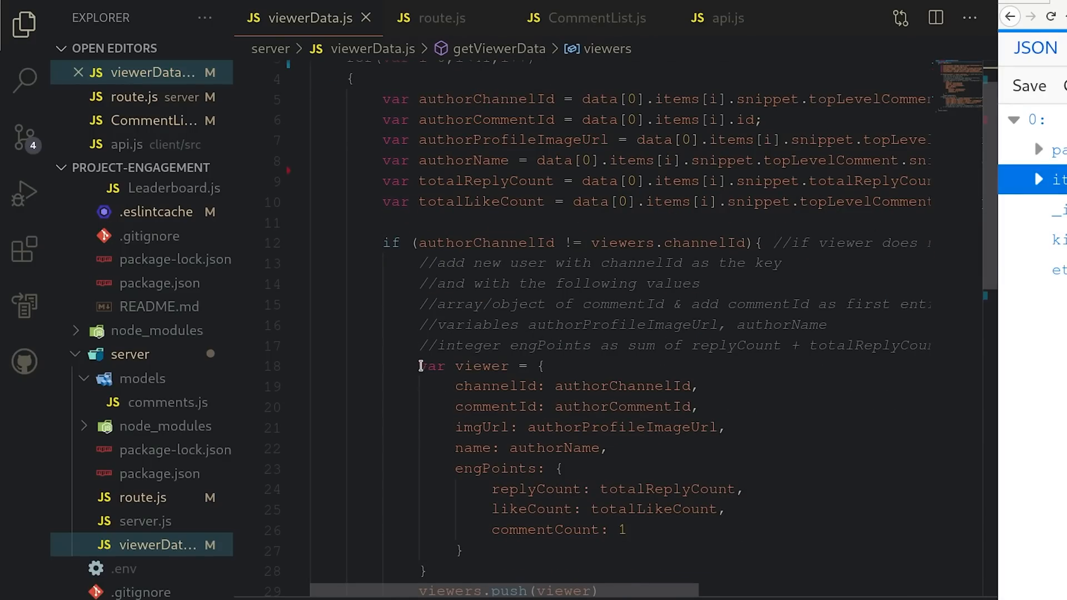
double_click(667, 488)
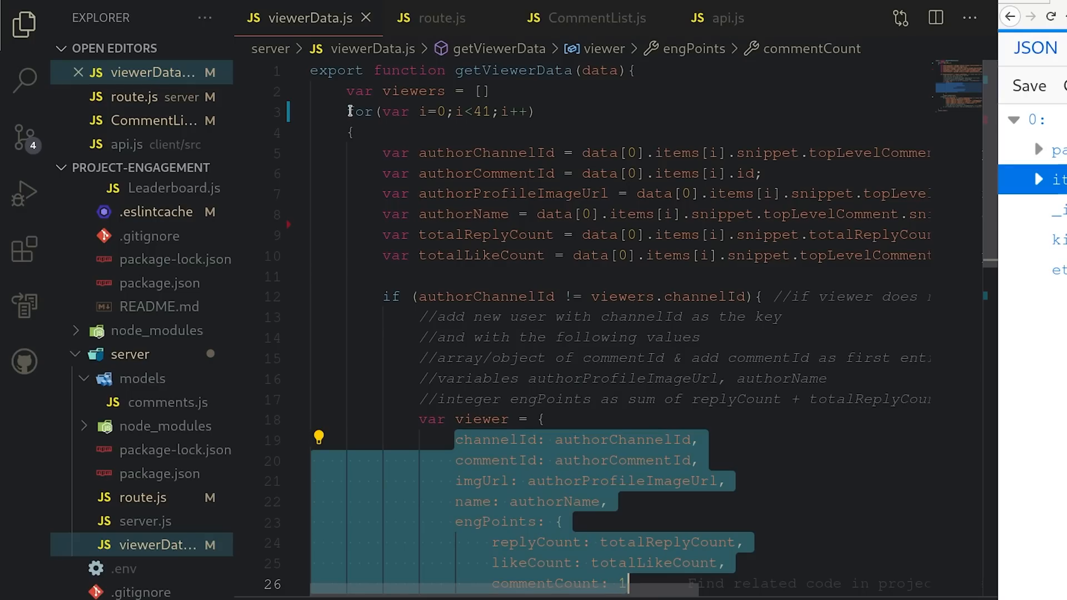
left_click(482, 112)
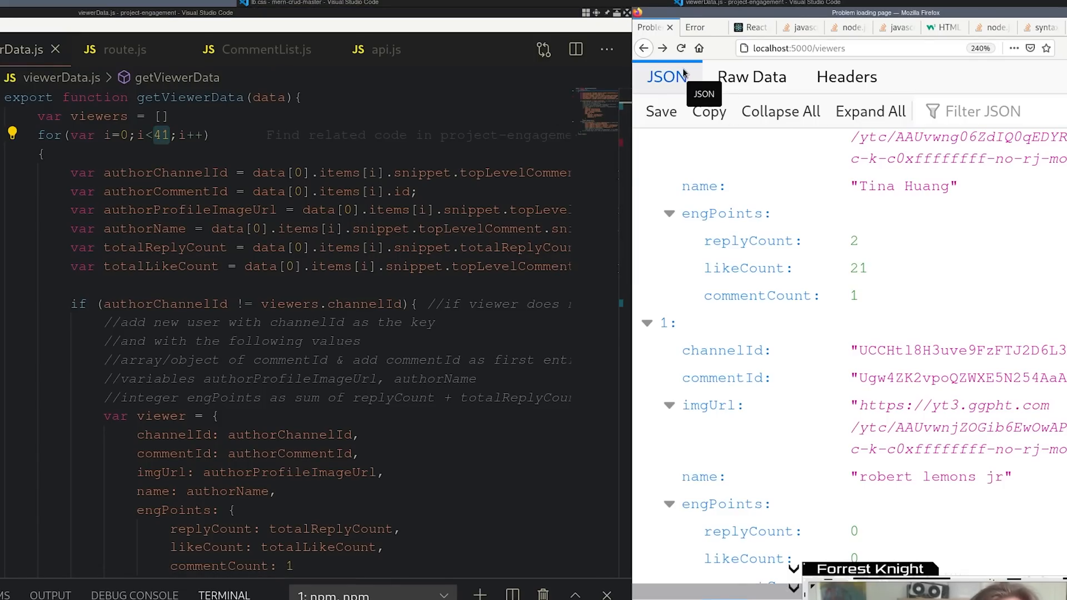
Switch Firefox to localhost:5000/comments and expand the items list
left_click(695, 27)
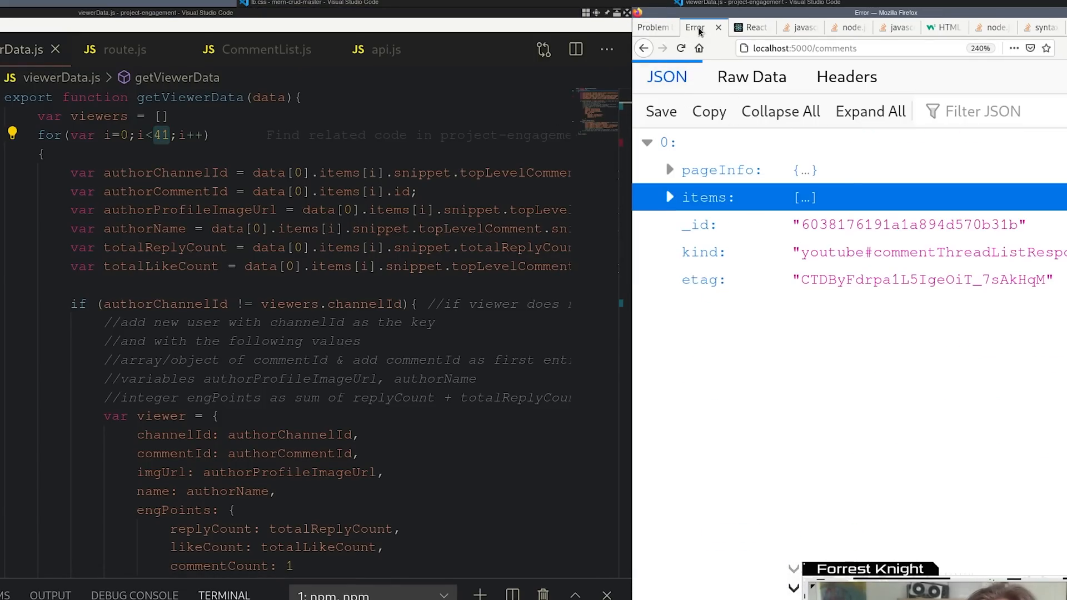
left_click(669, 197)
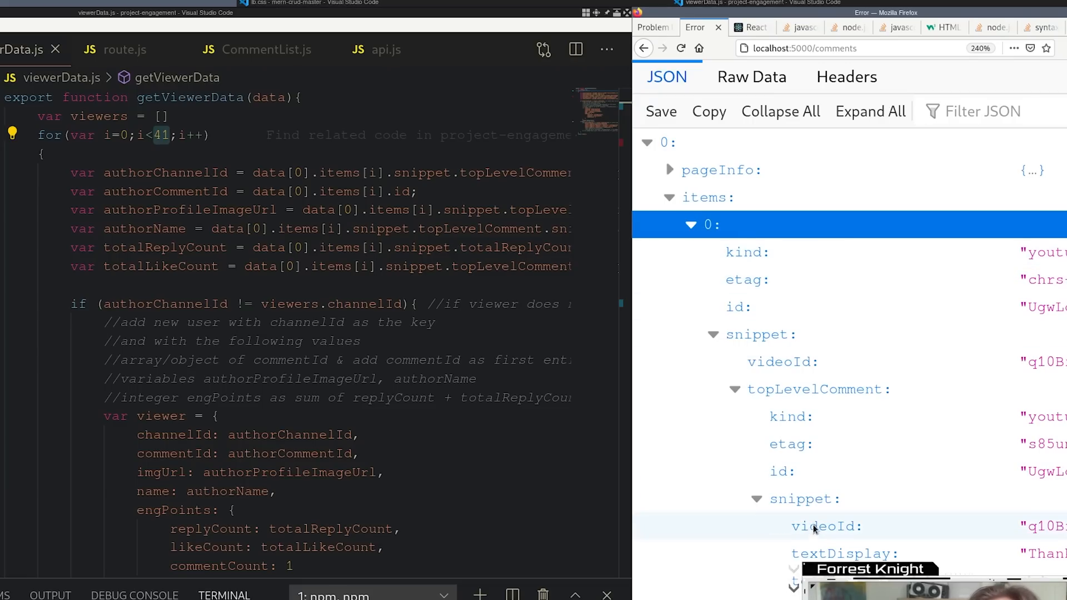
scroll("down", 3)
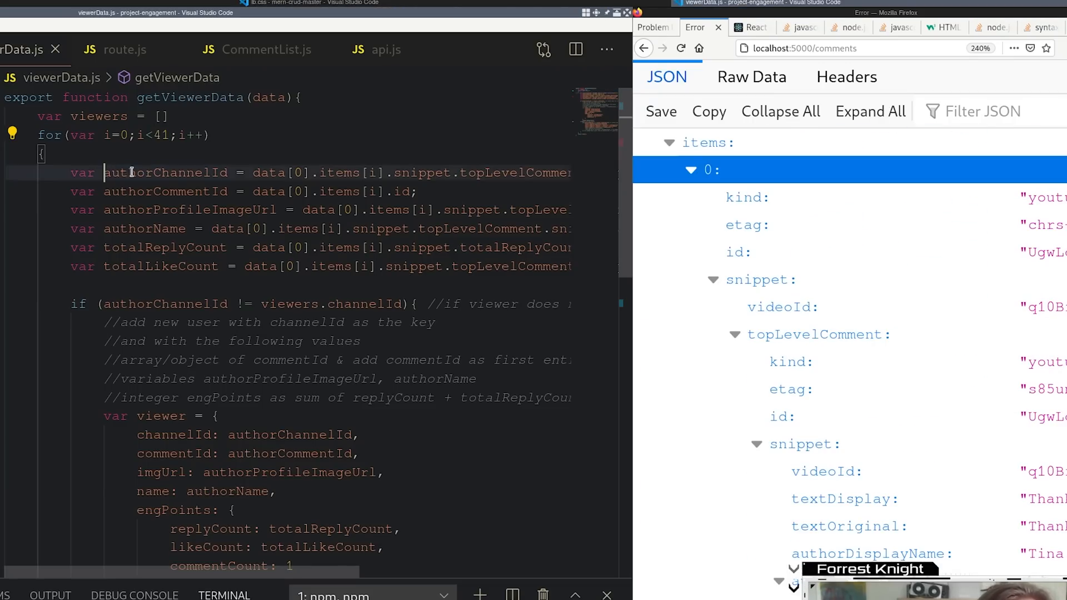
Highlight authorChannelId, data[0] and the profile image, name, reply and like variables in viewerData.js
left_click(285, 172)
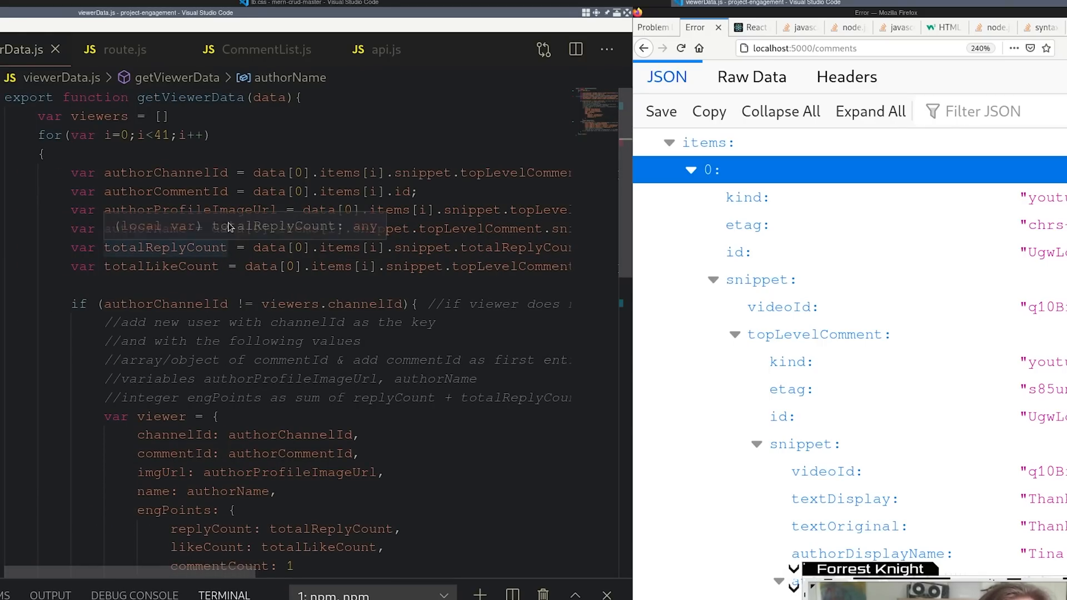
double_click(165, 173)
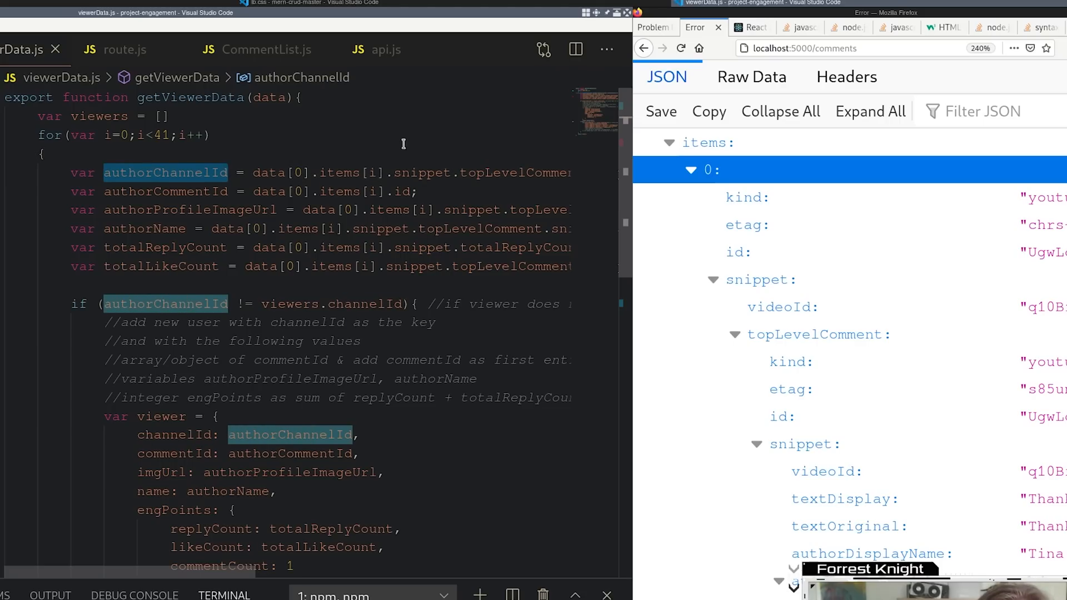
mouse_move(284, 451)
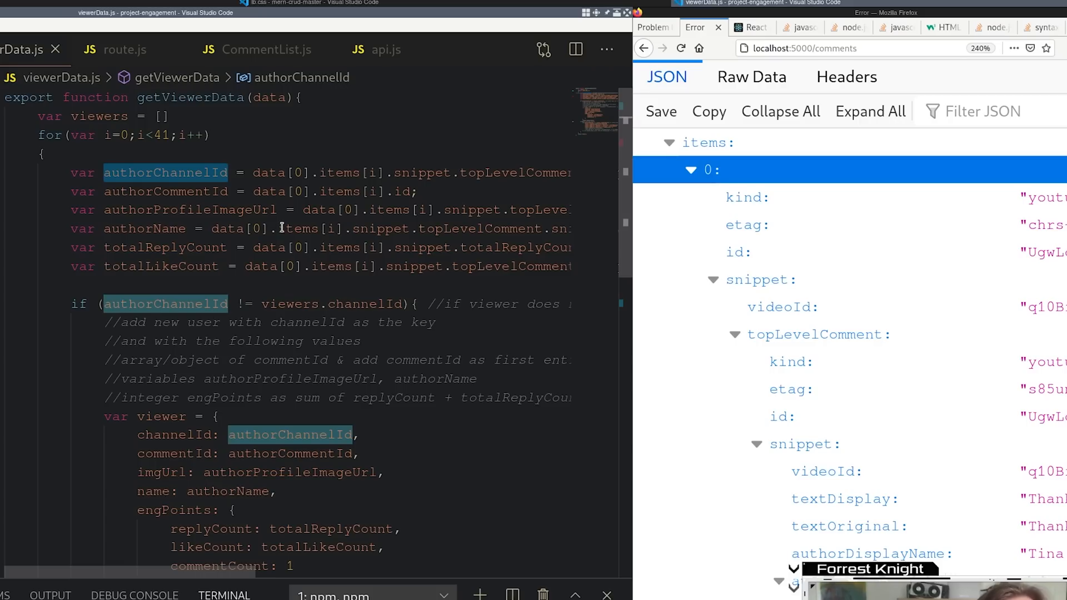
mouse_move(309, 174)
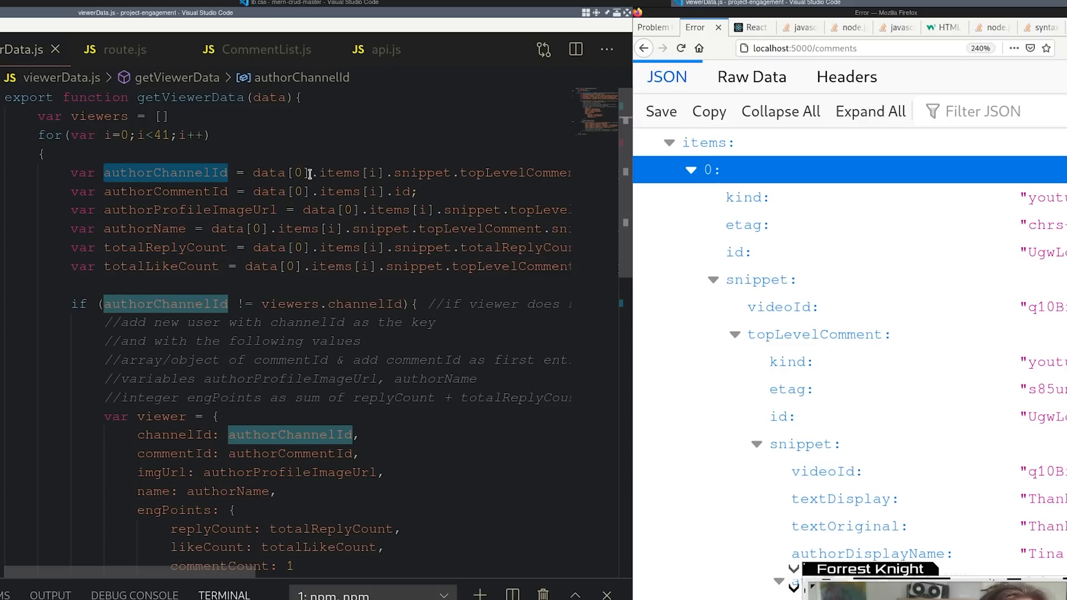
left_click(280, 173)
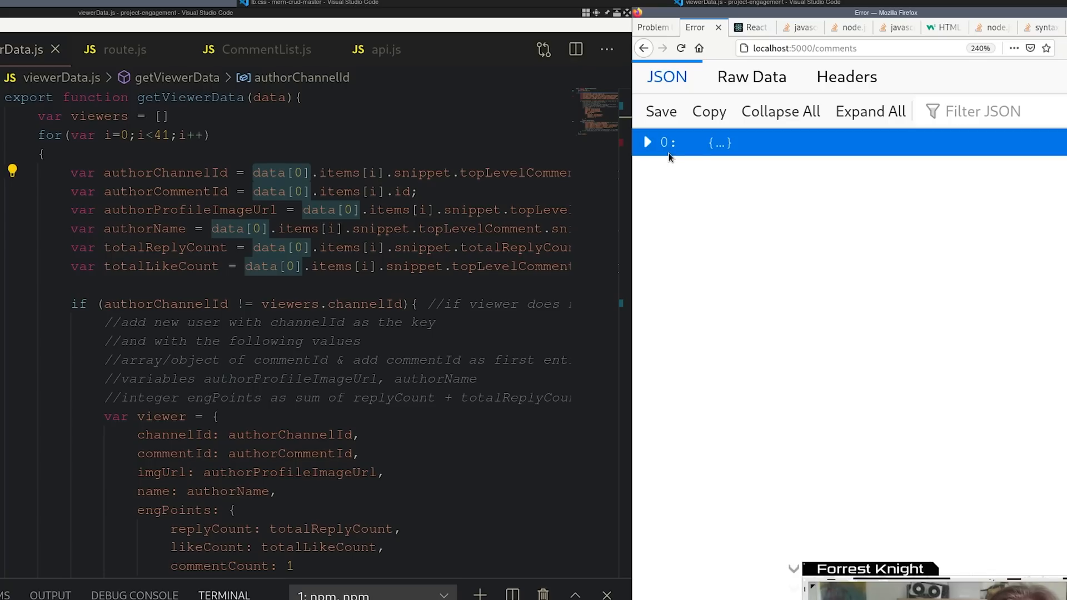
mouse_move(684, 173)
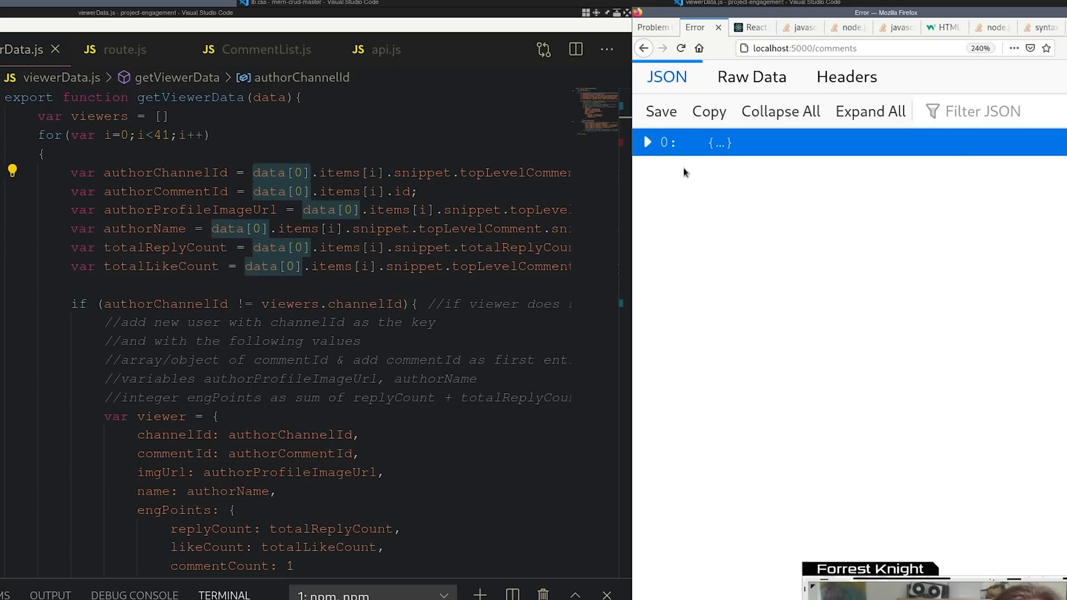
left_click(303, 172)
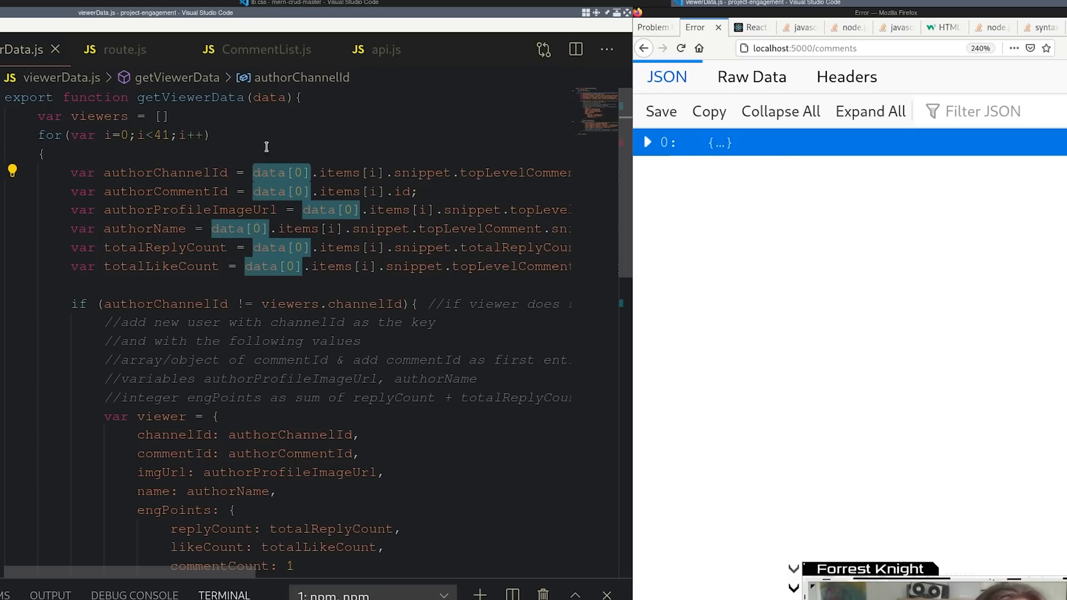
left_click(346, 210)
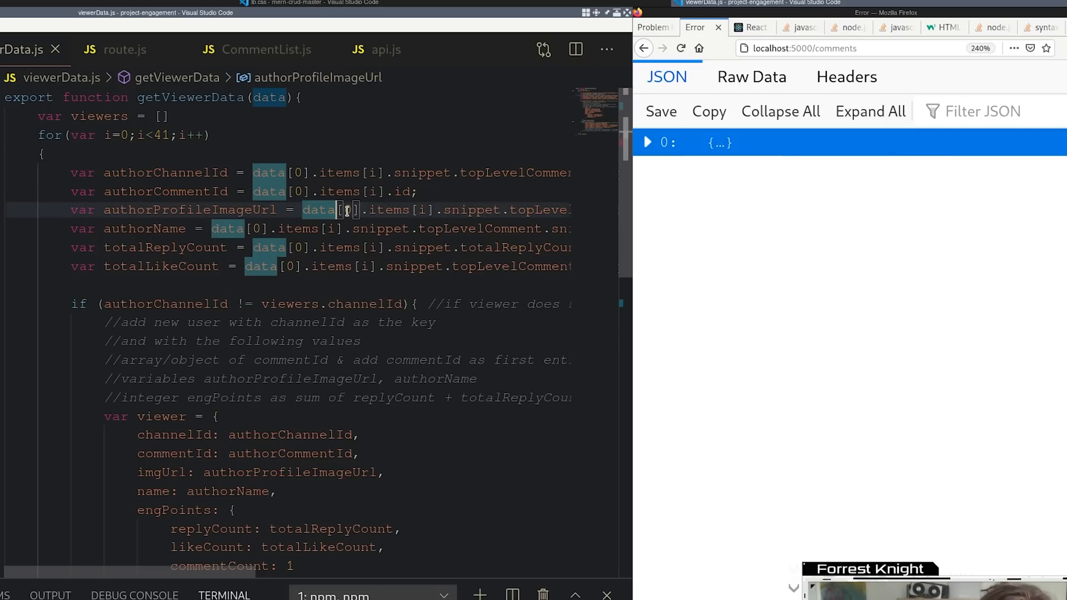
left_click_drag(70, 172, 442, 229)
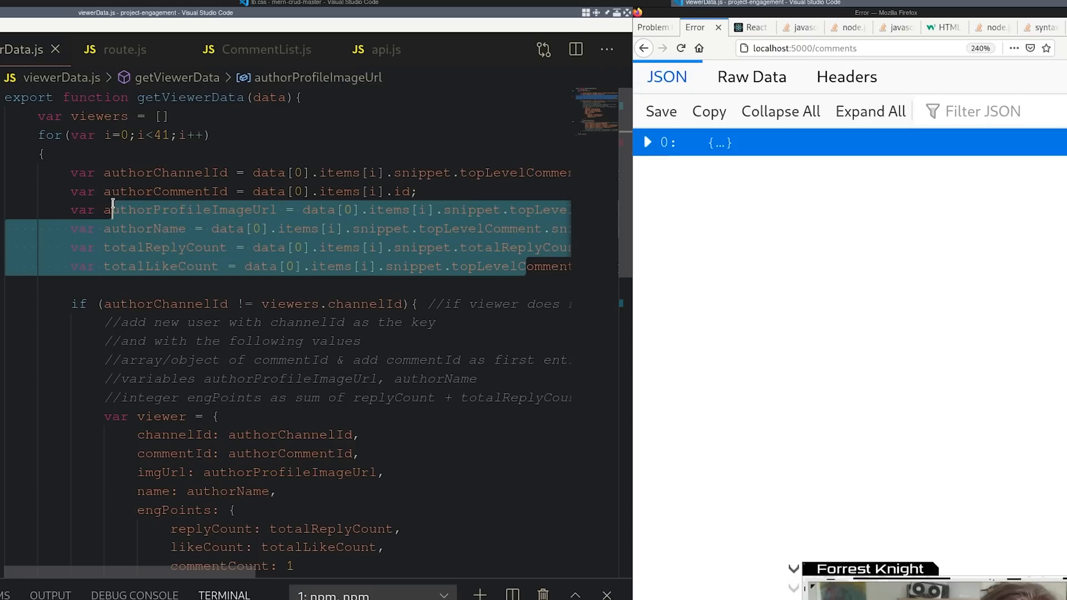
left_click(72, 303)
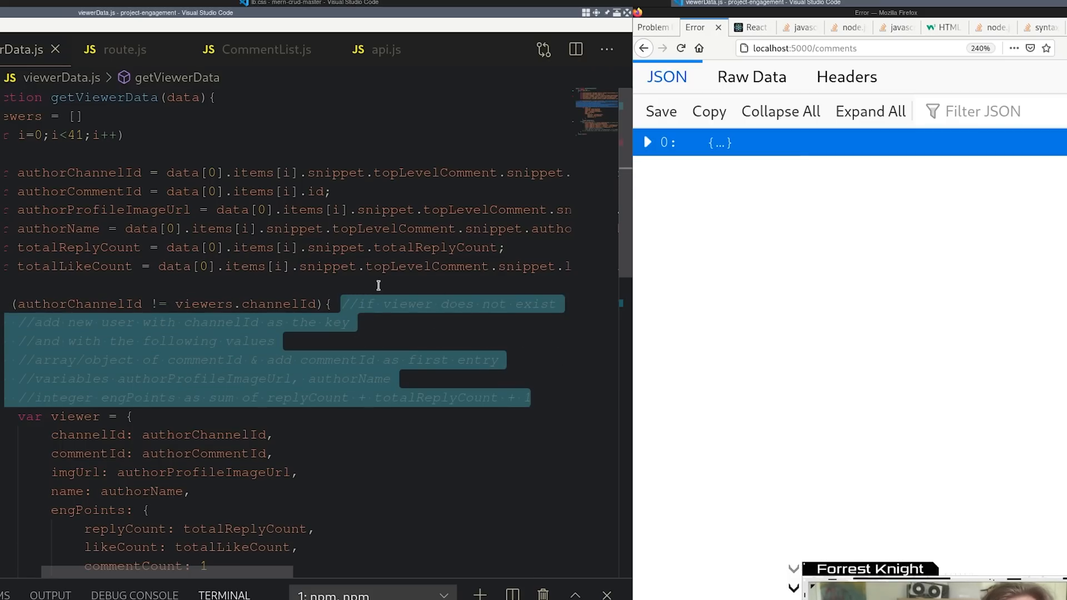
mouse_move(291, 366)
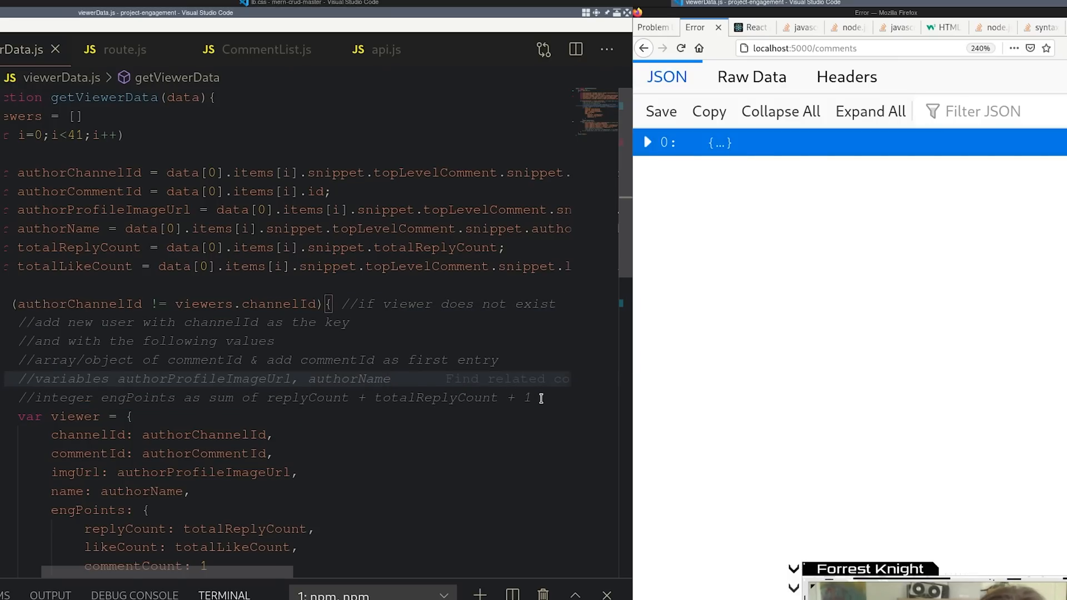
mouse_move(387, 572)
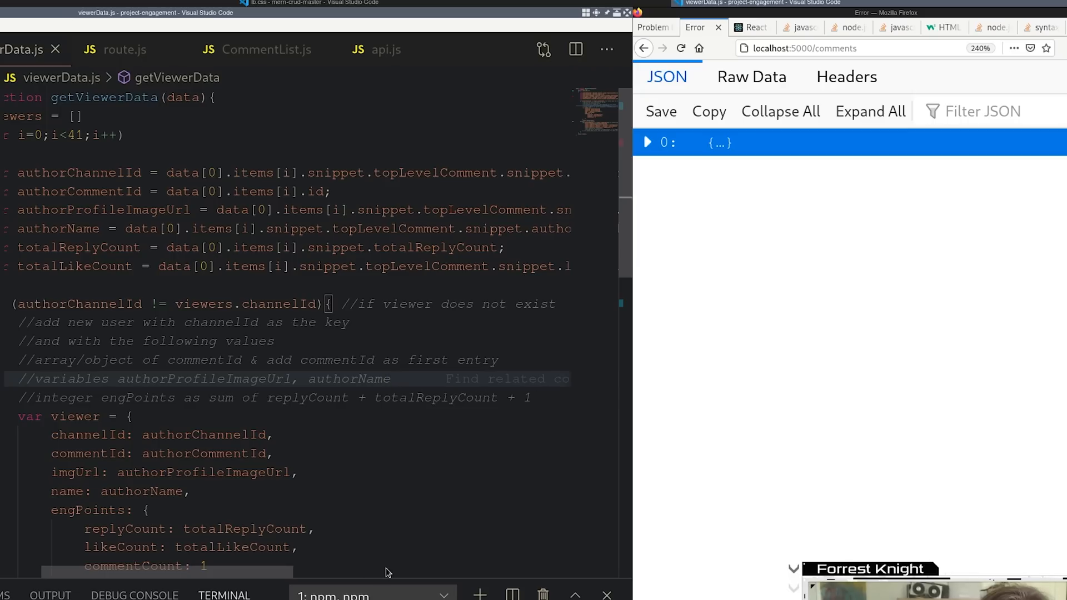
scroll("left", 3)
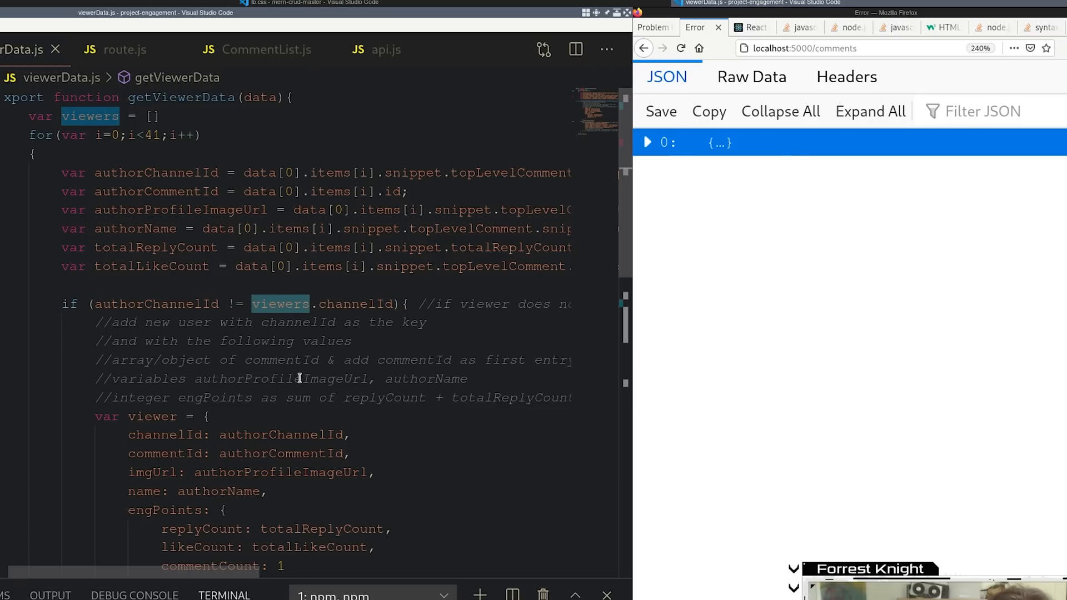
scroll("down", 3)
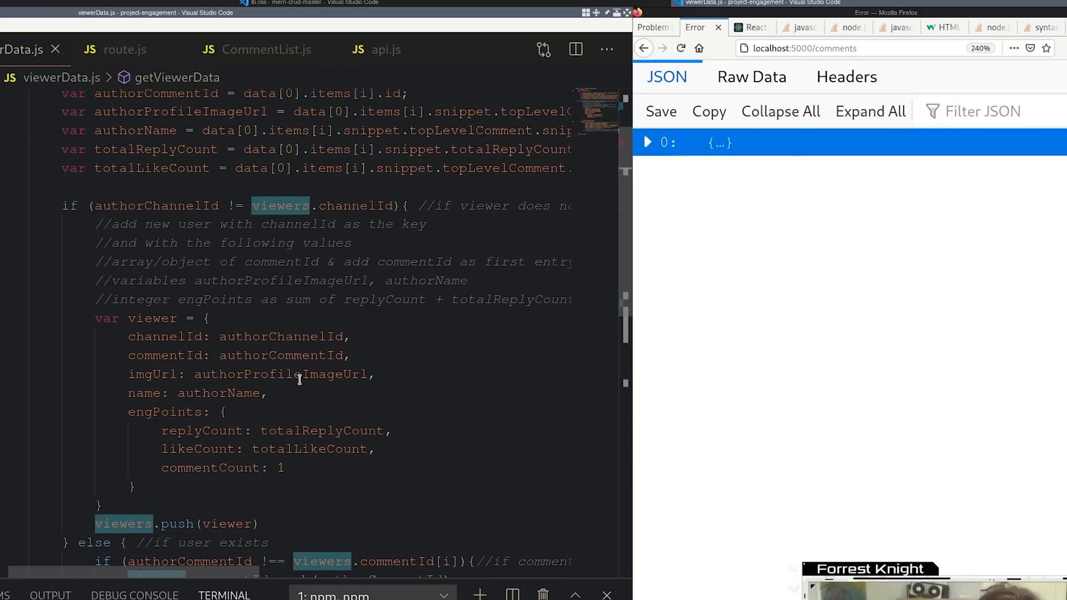
mouse_move(143, 355)
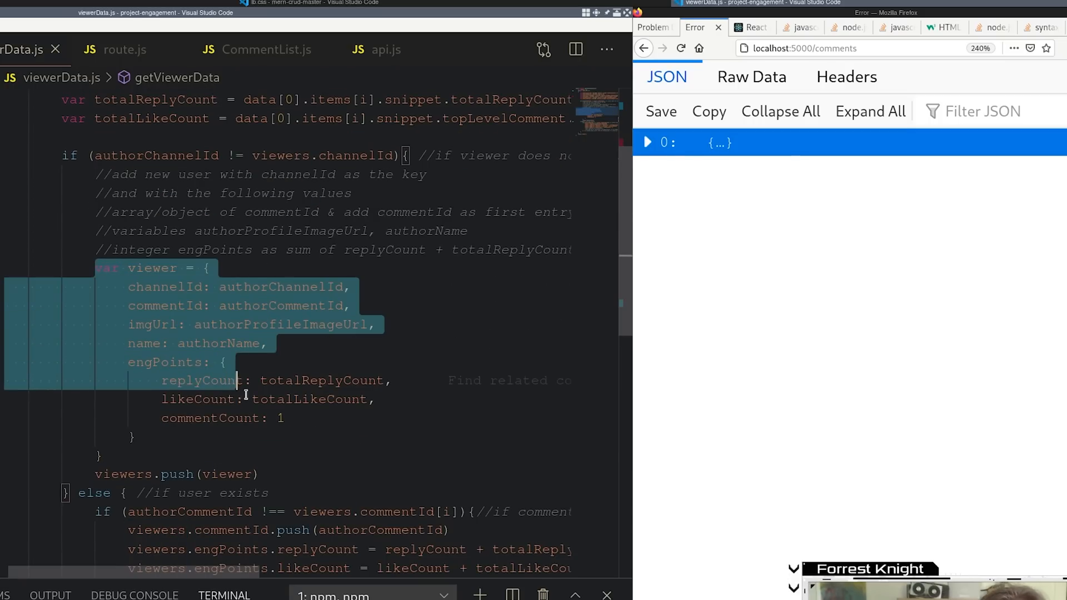
mouse_move(227, 474)
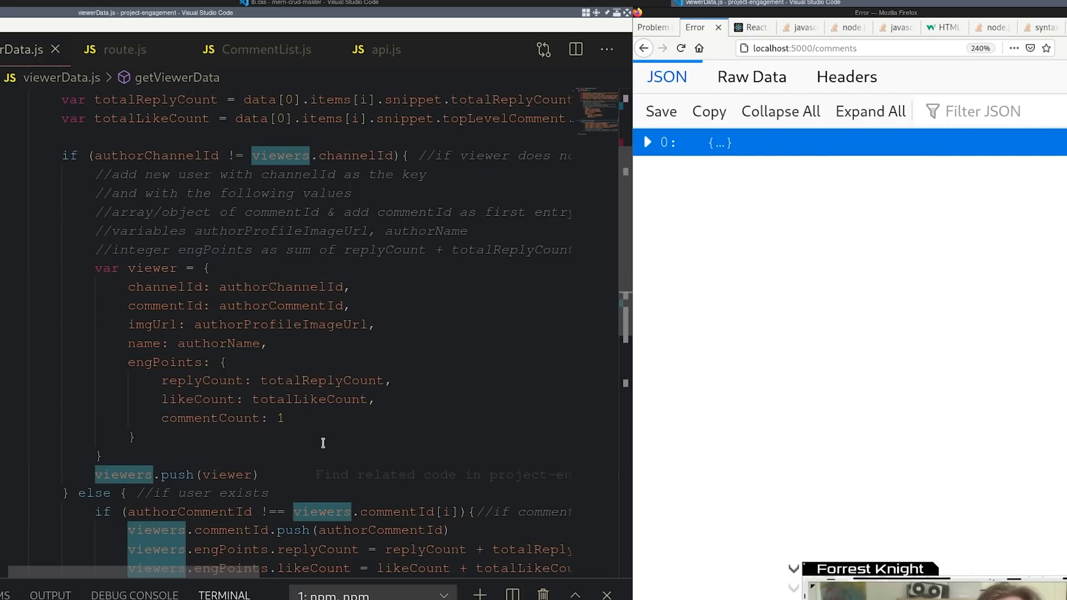
scroll("down", 3)
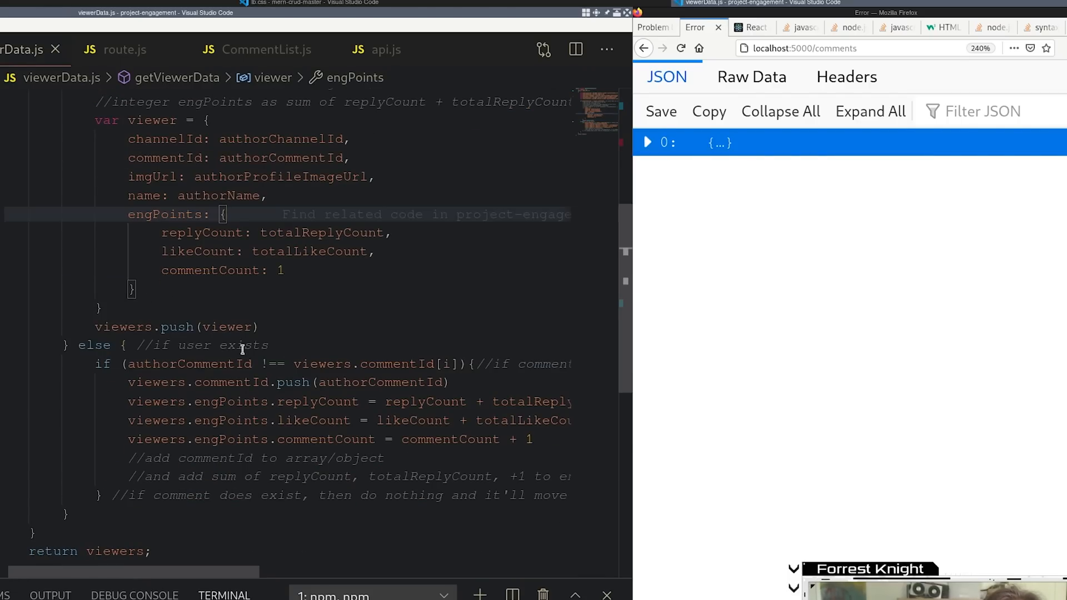
scroll("down", 3)
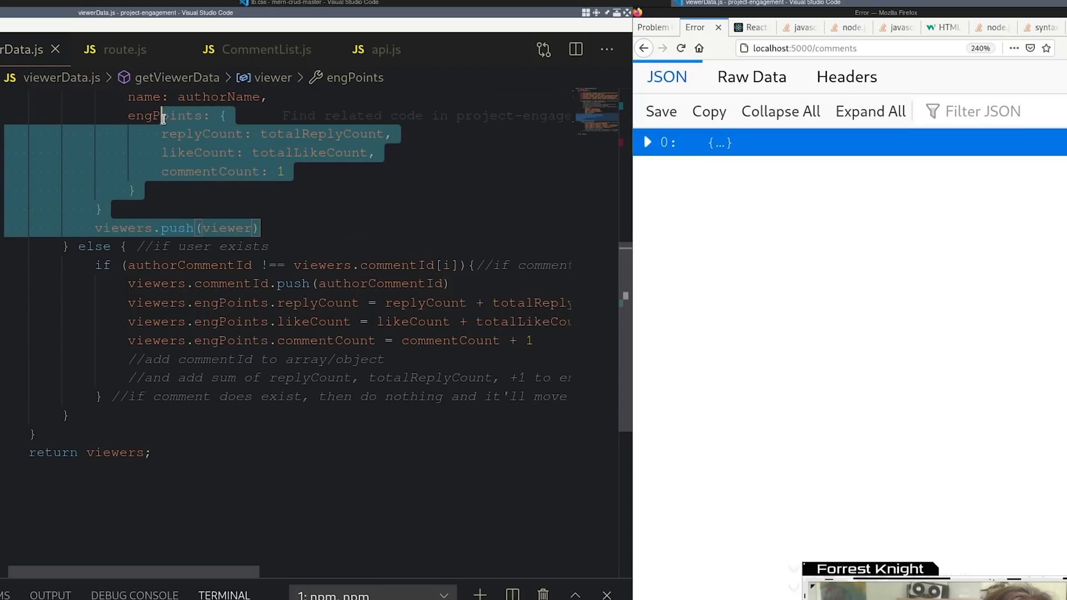
scroll("up", 3)
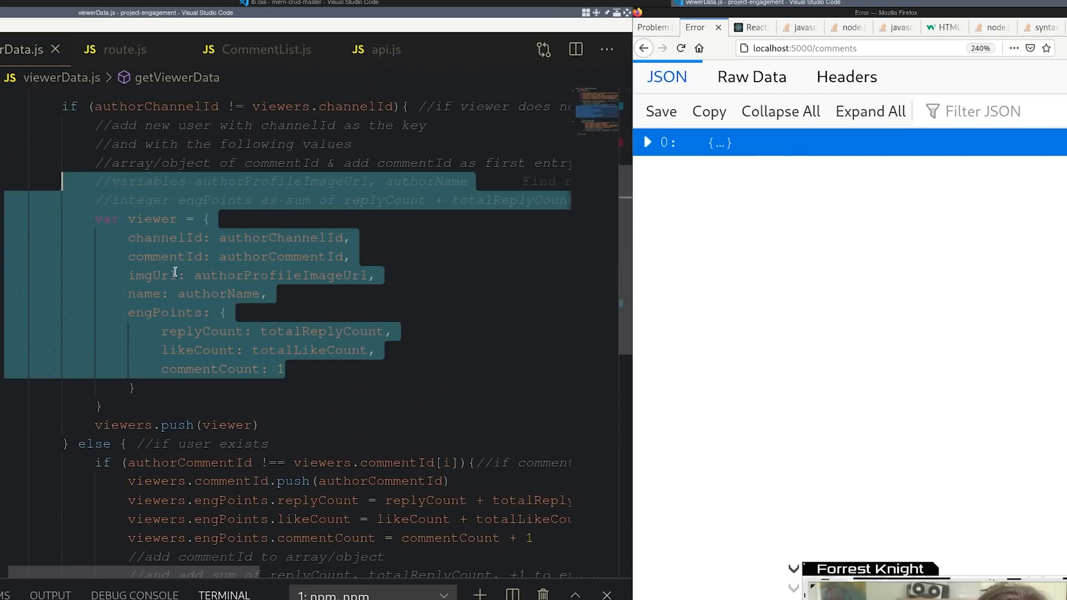
scroll("down", 3)
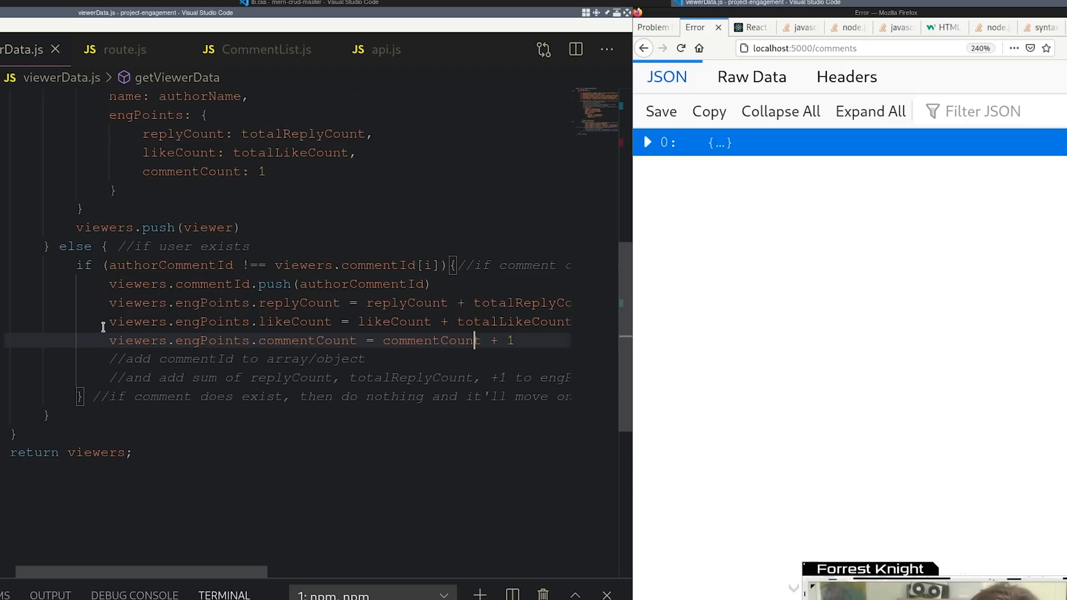
mouse_move(383, 288)
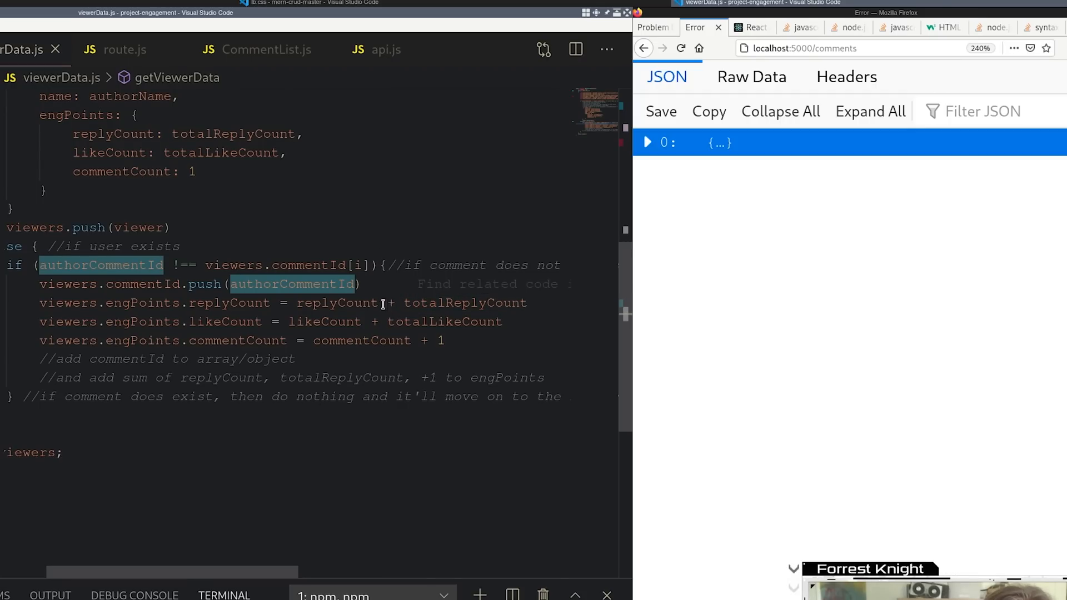
double_click(443, 322)
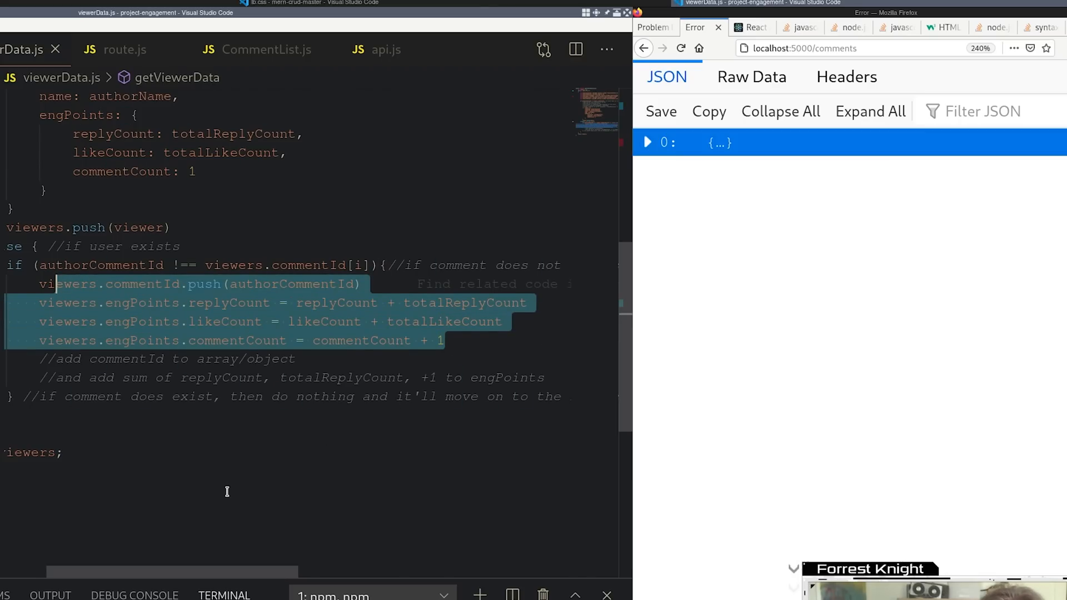
left_click(748, 28)
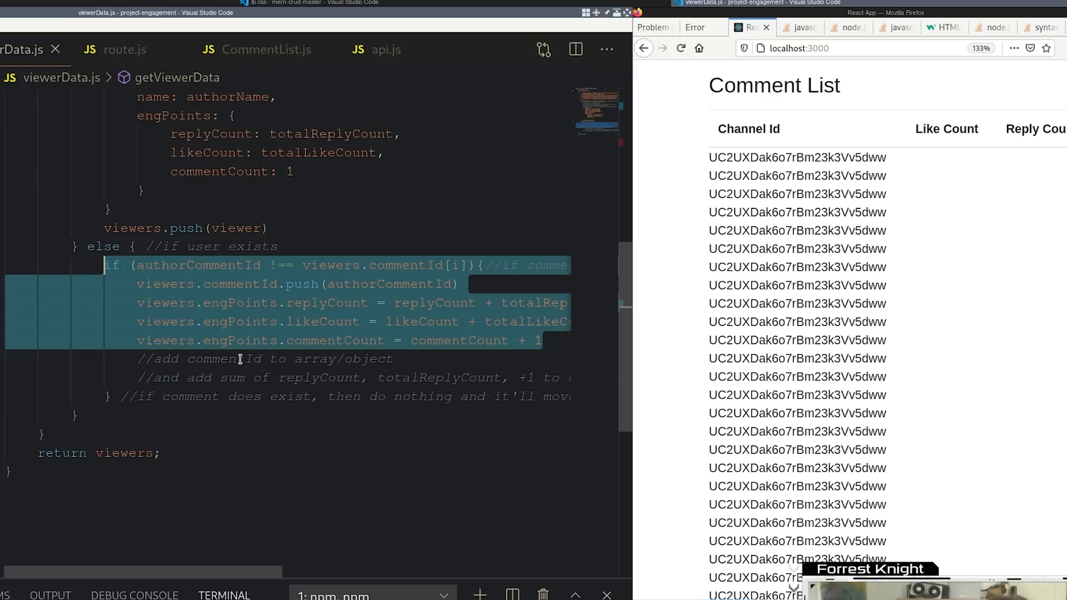
left_click(470, 265)
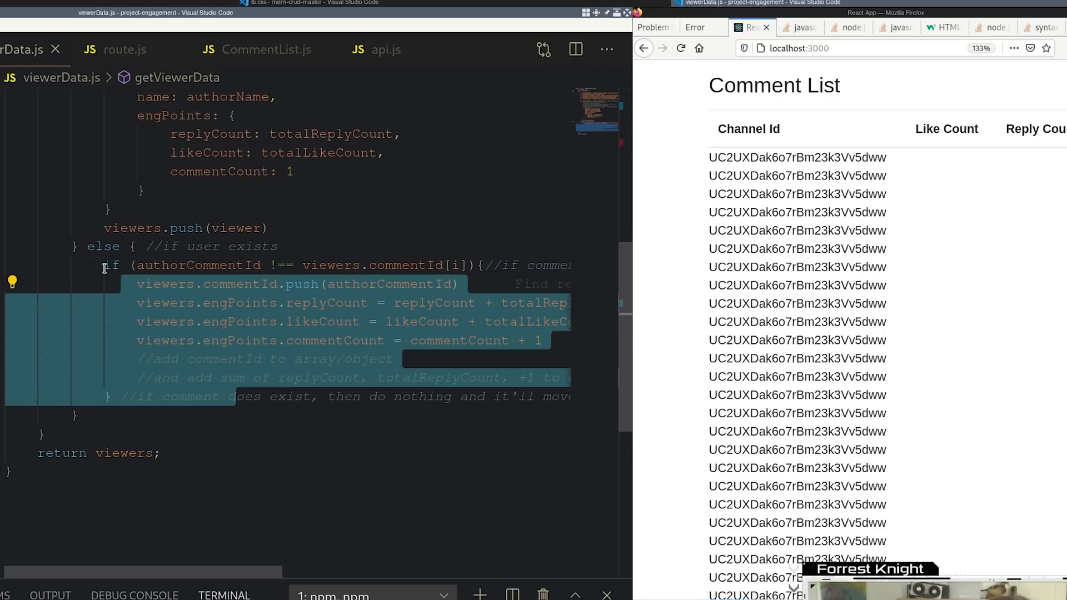
left_click(386, 378)
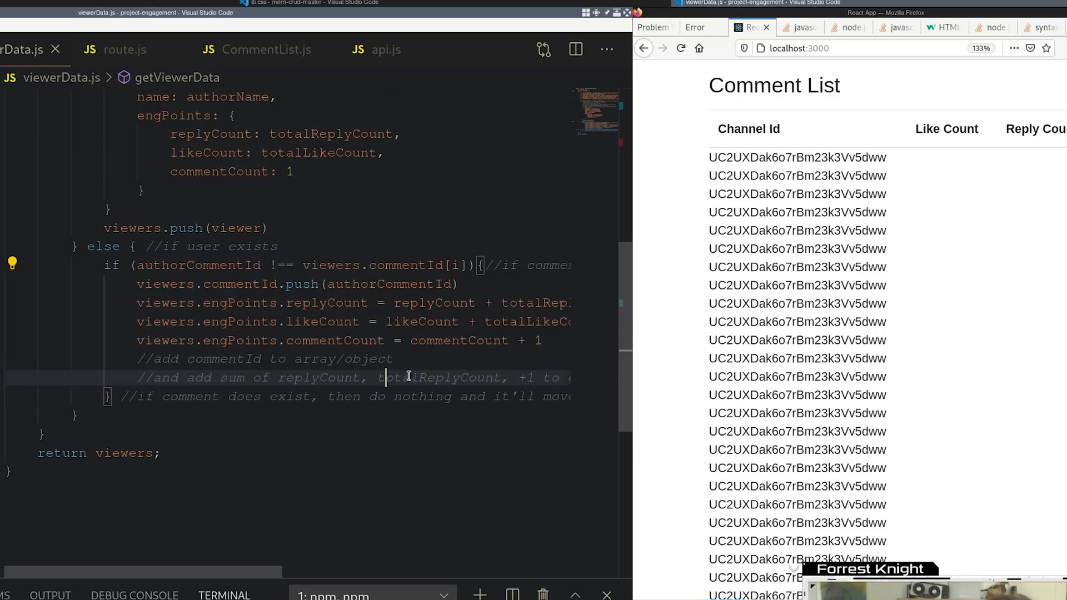
left_click(478, 265)
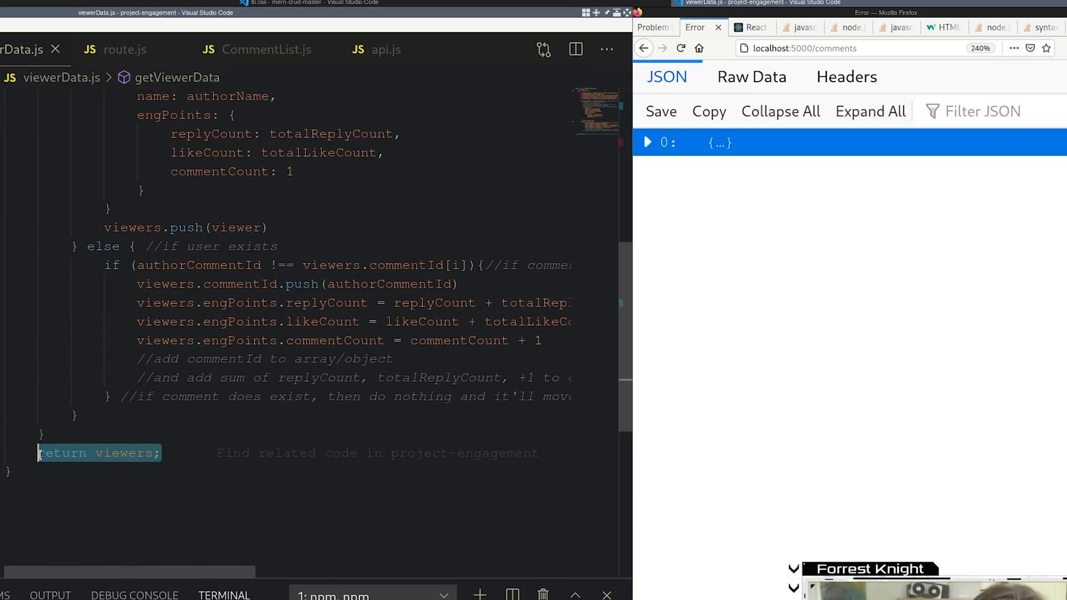
scroll("up", 3)
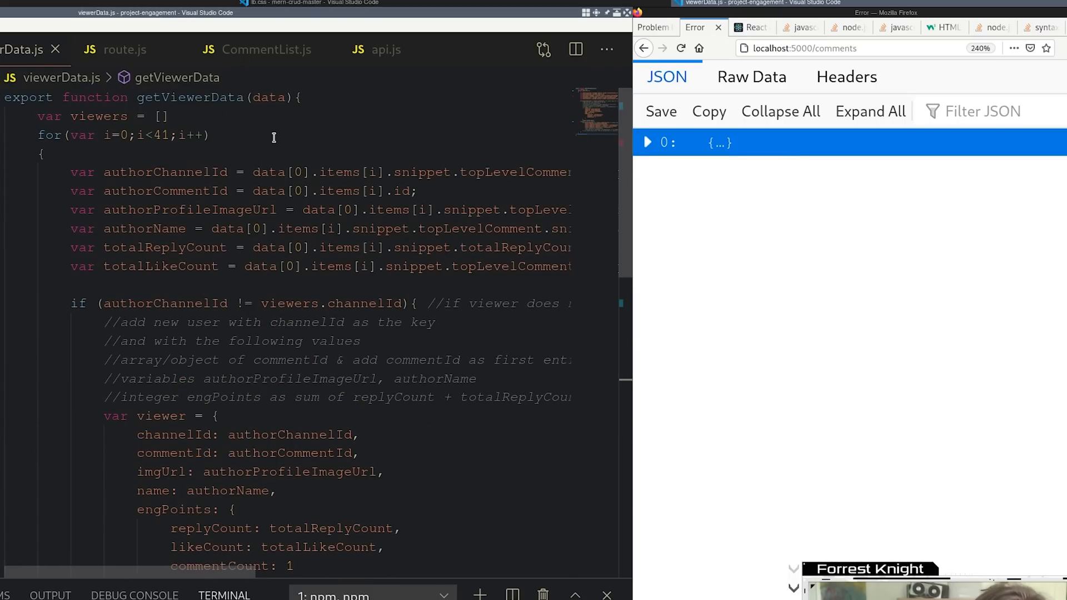
Review the /viewers route in route.js, then move to the CommentList.js tab
left_click(125, 49)
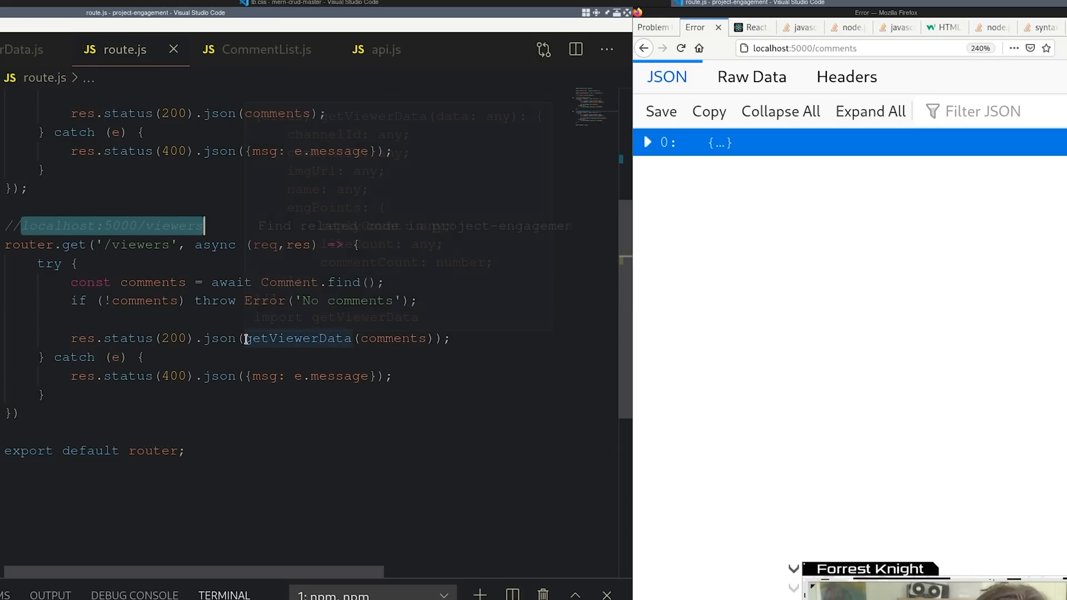
scroll("up", 3)
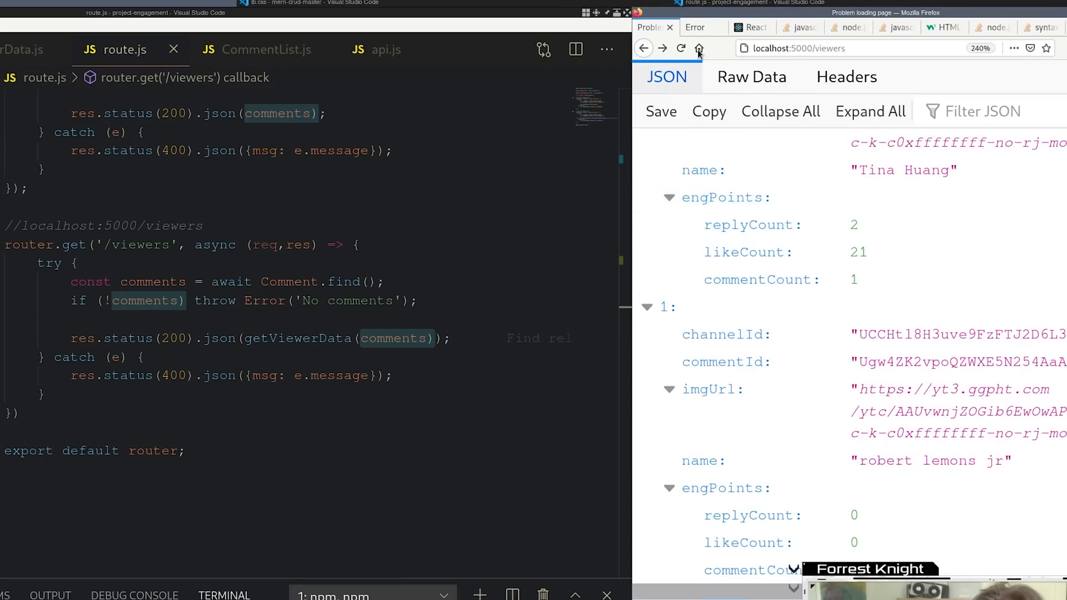
scroll("down", 3)
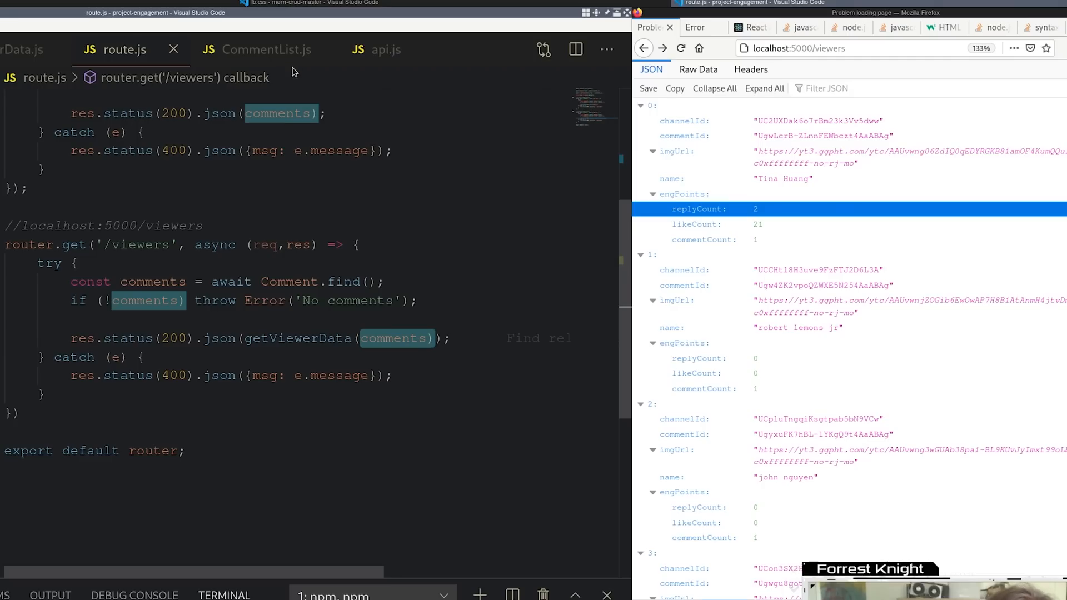
left_click(266, 48)
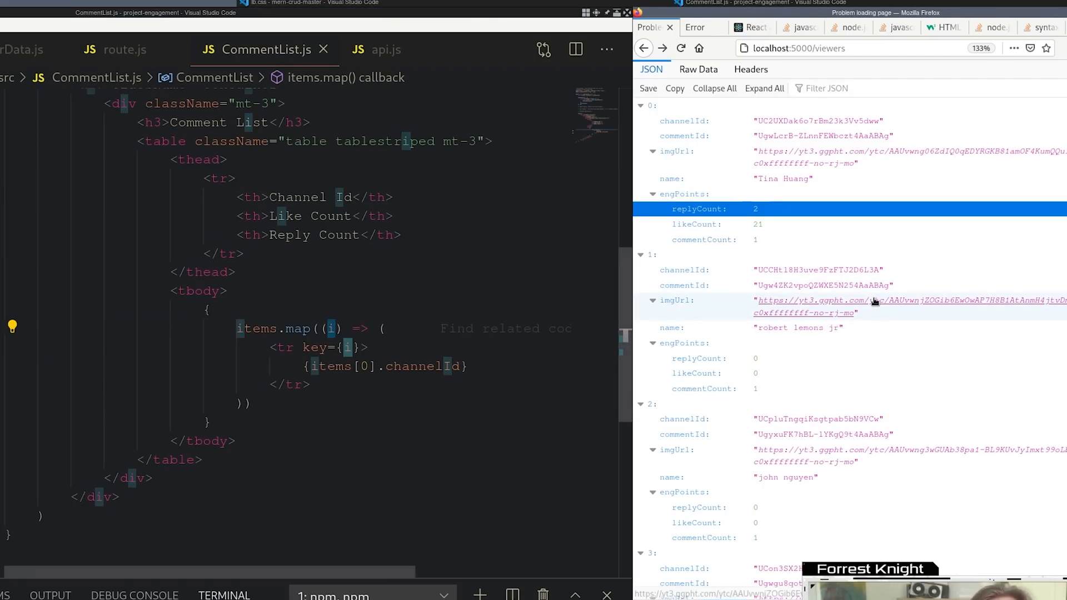
mouse_move(871, 300)
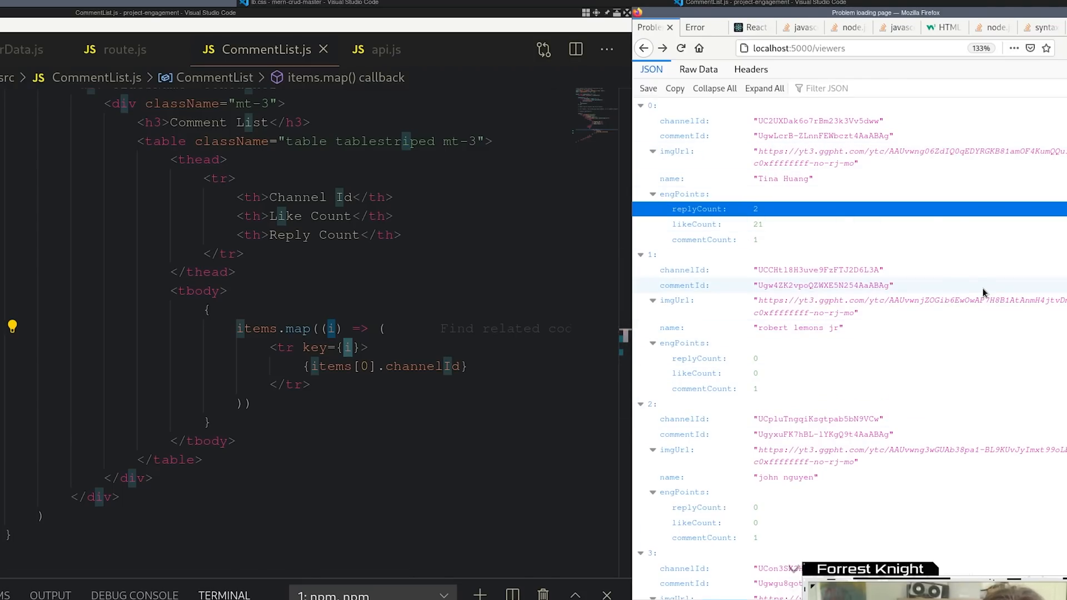
Show the React App Comment List page at localhost:3000 in Firefox
left_click(748, 27)
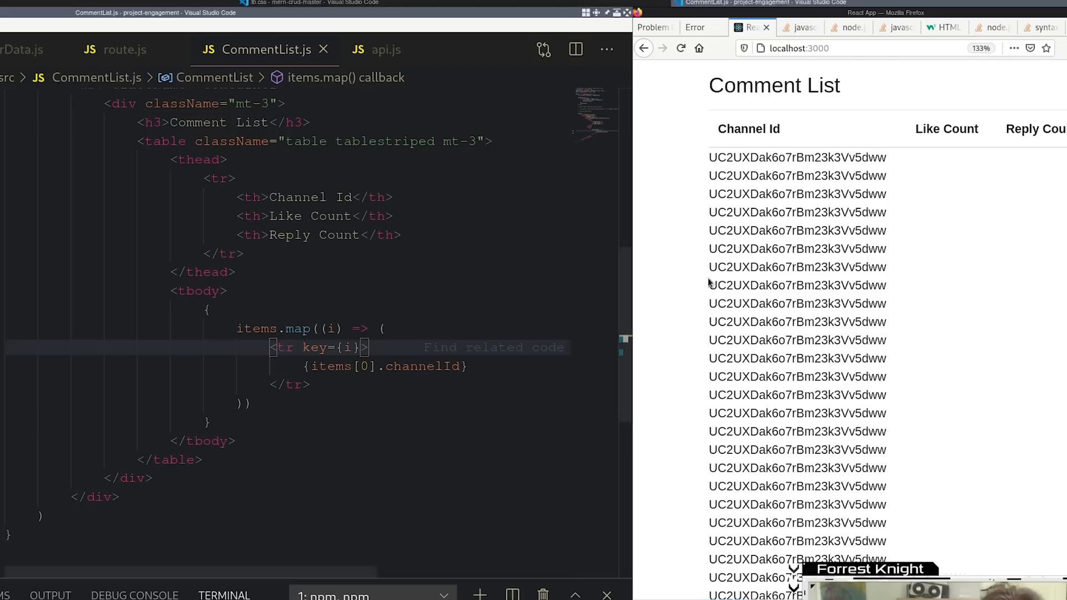
mouse_move(762, 184)
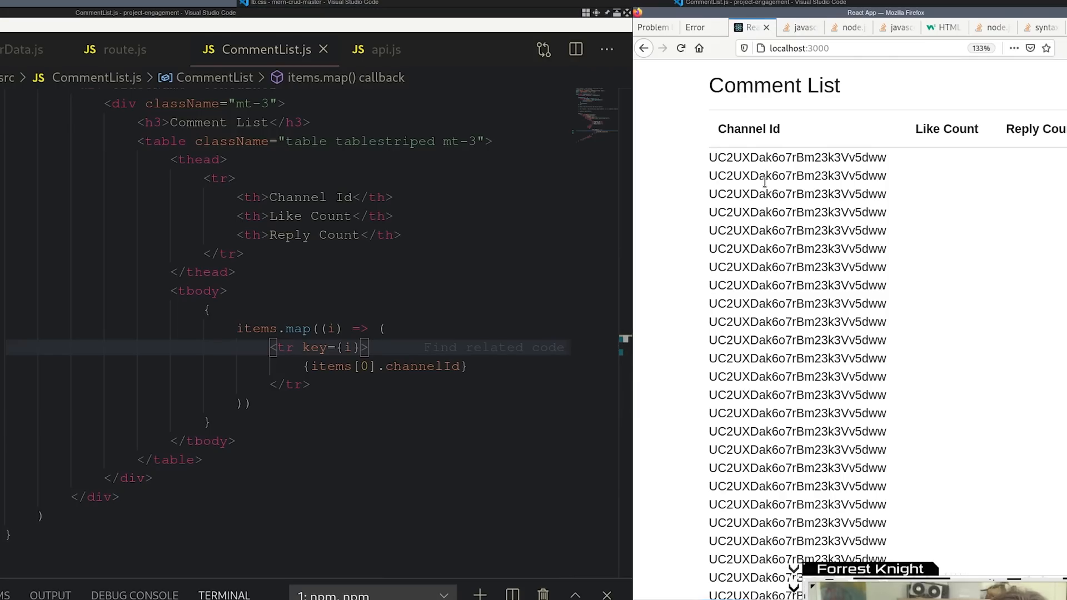
scroll("down", 3)
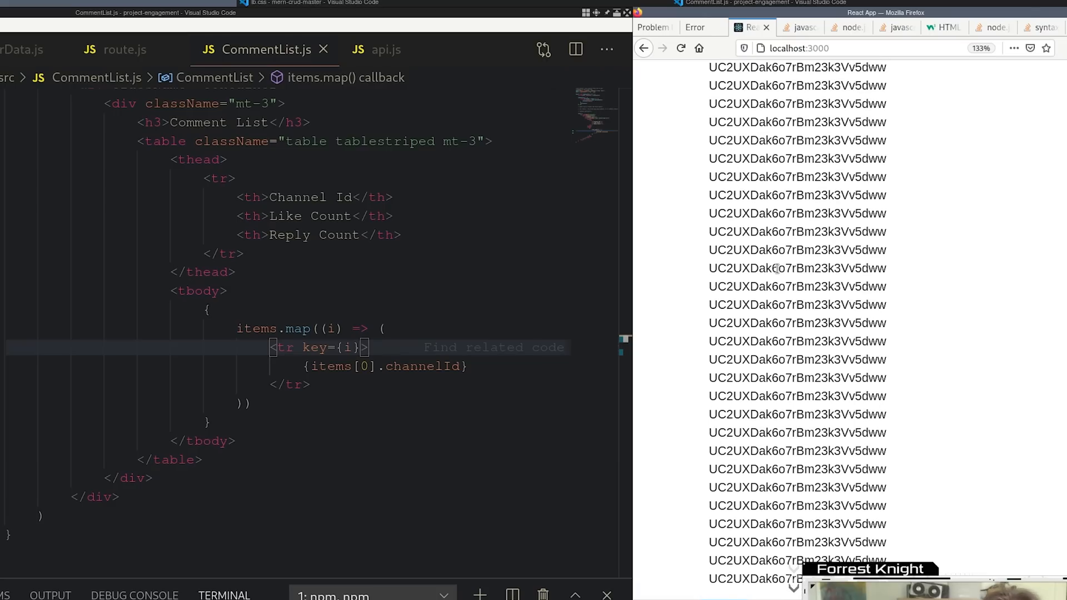
scroll("up", 3)
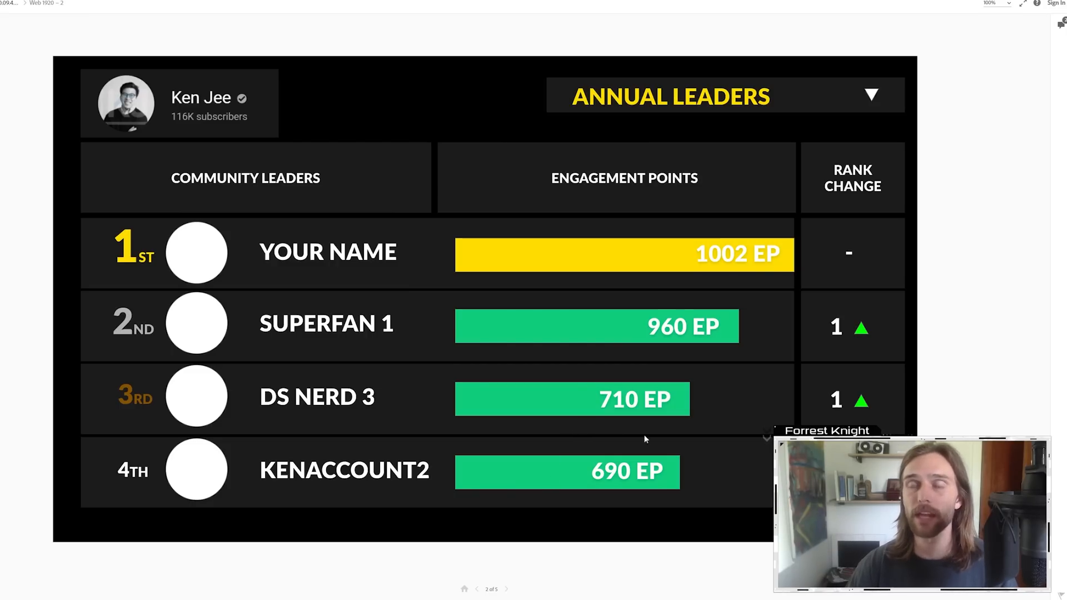
mouse_move(709, 463)
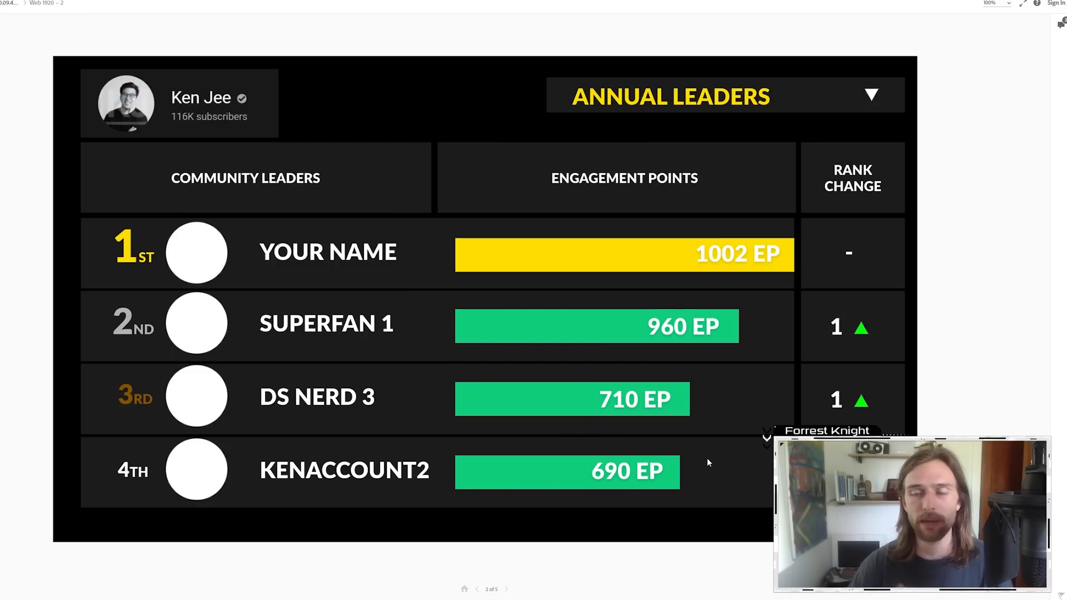
mouse_move(459, 390)
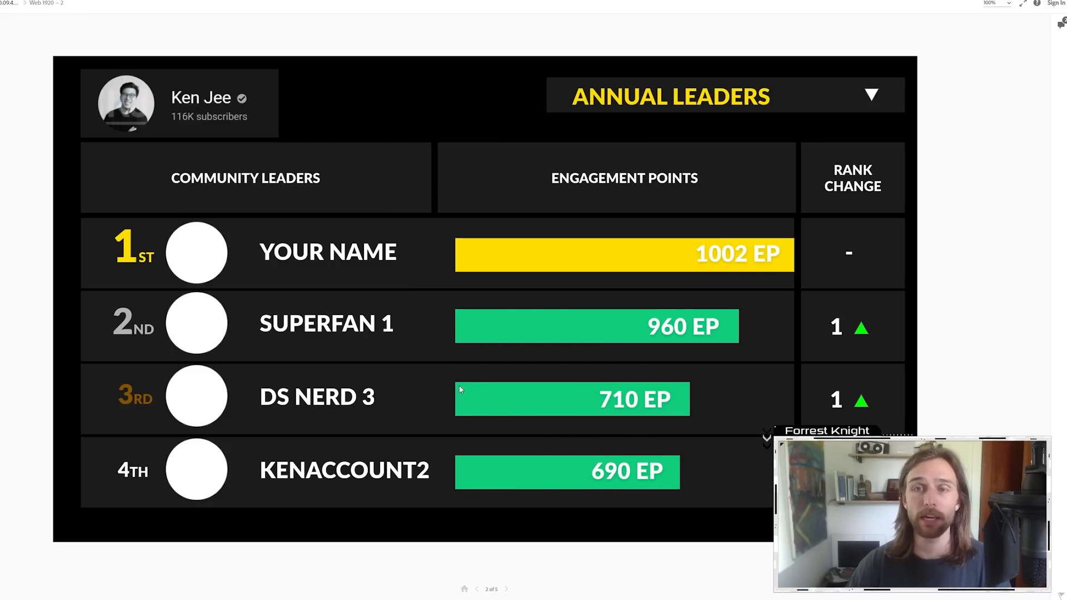
mouse_move(758, 355)
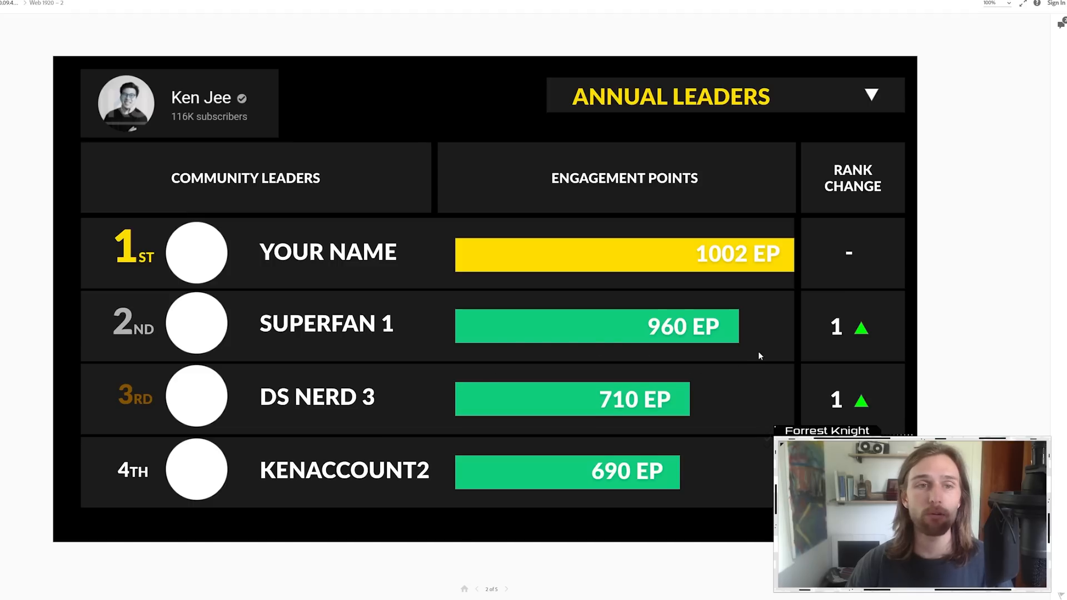
mouse_move(314, 172)
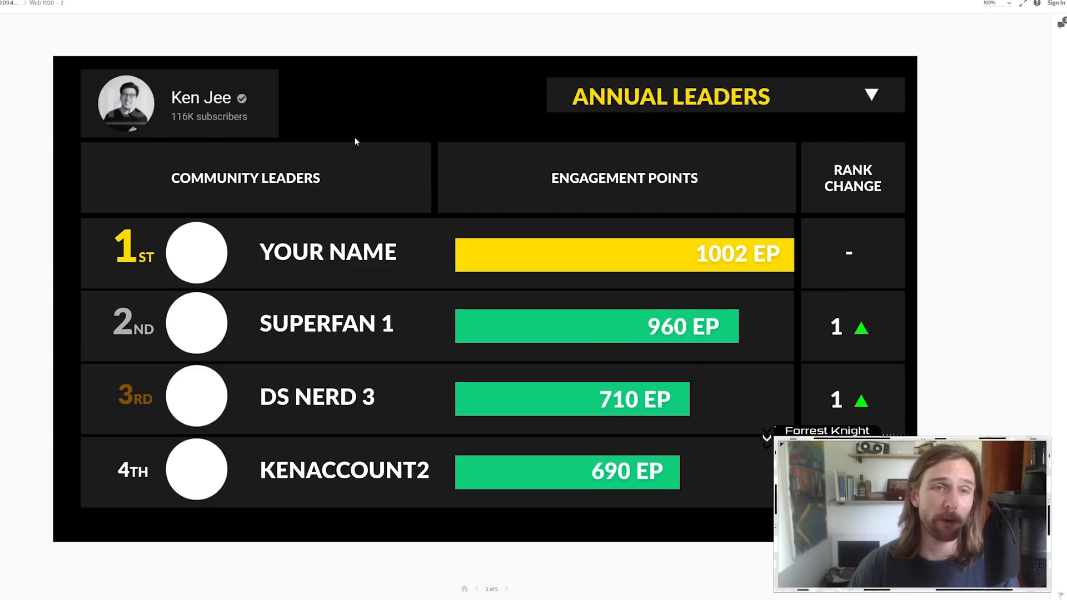
mouse_move(217, 342)
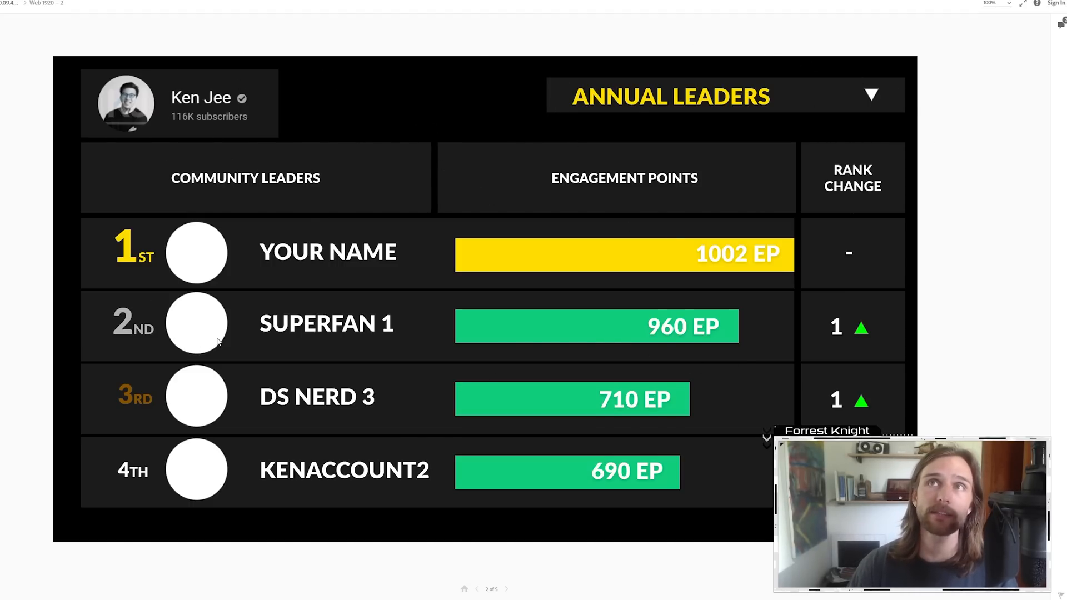
mouse_move(495, 87)
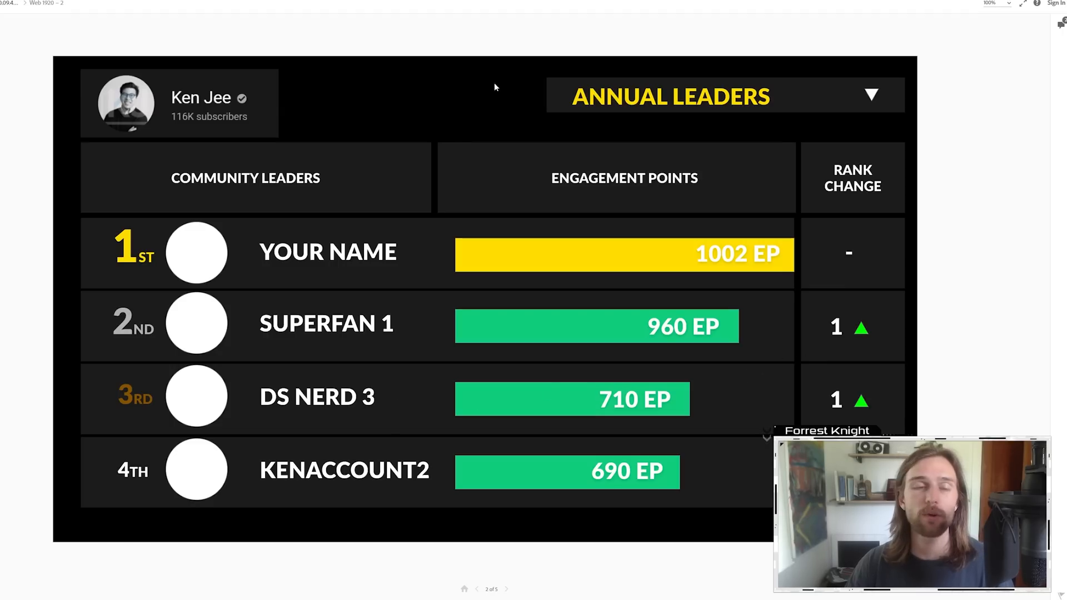
mouse_move(266, 113)
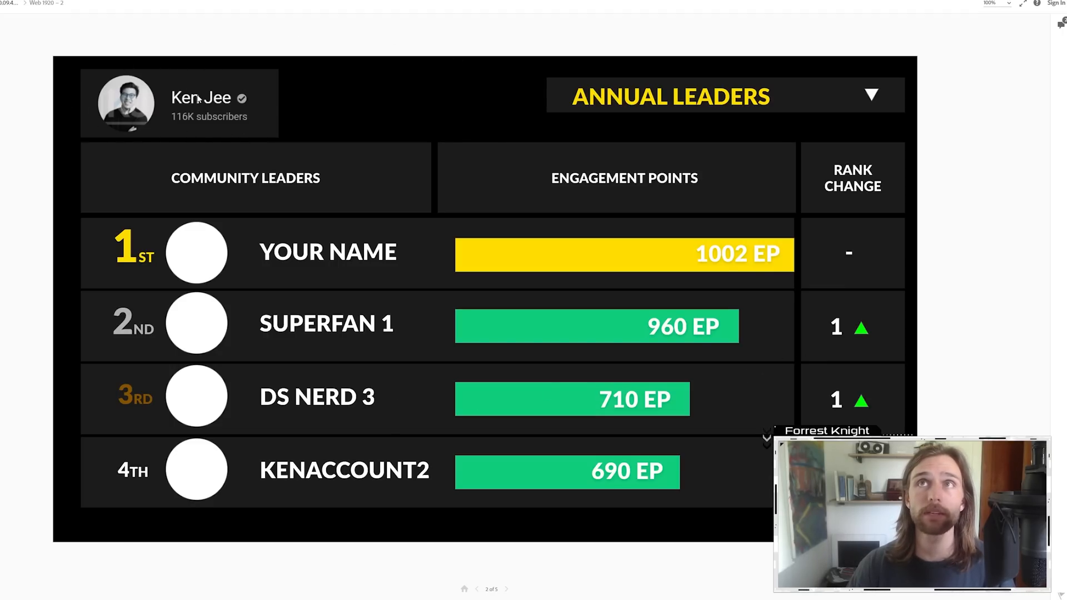
mouse_move(179, 184)
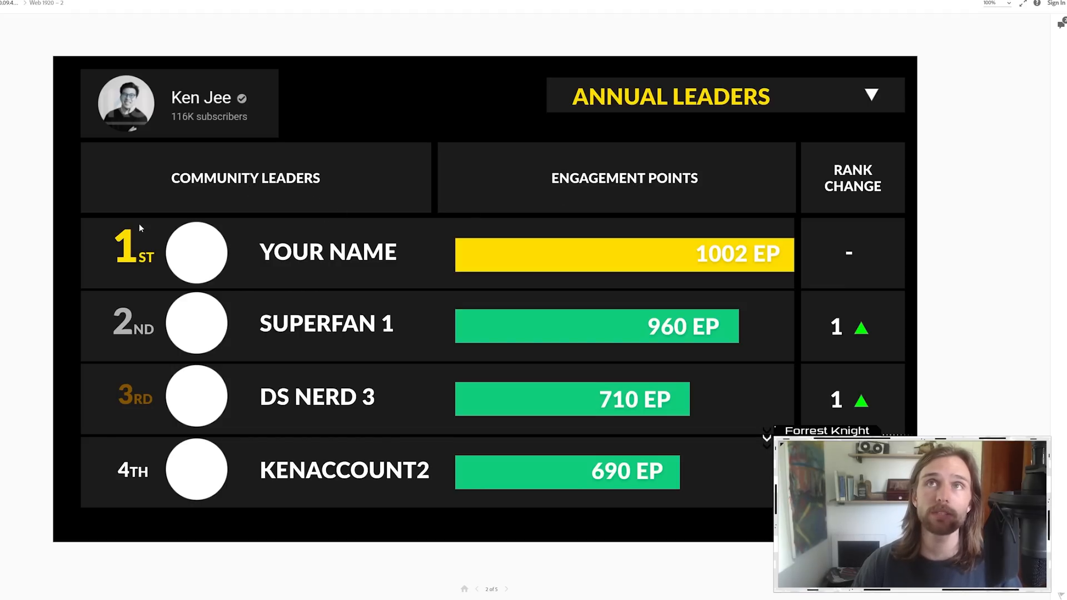
mouse_move(204, 254)
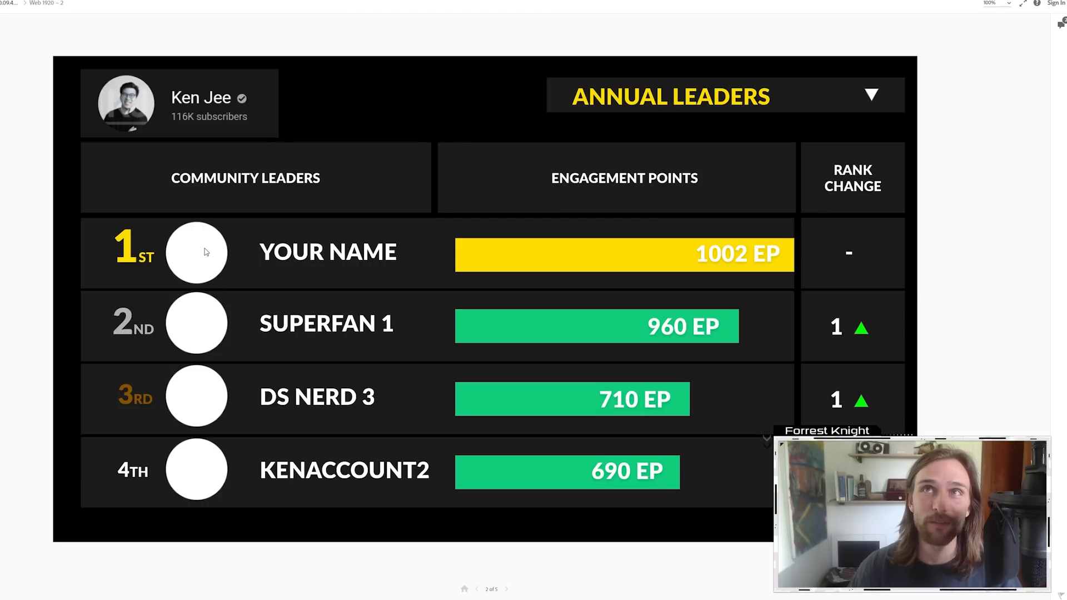
mouse_move(201, 258)
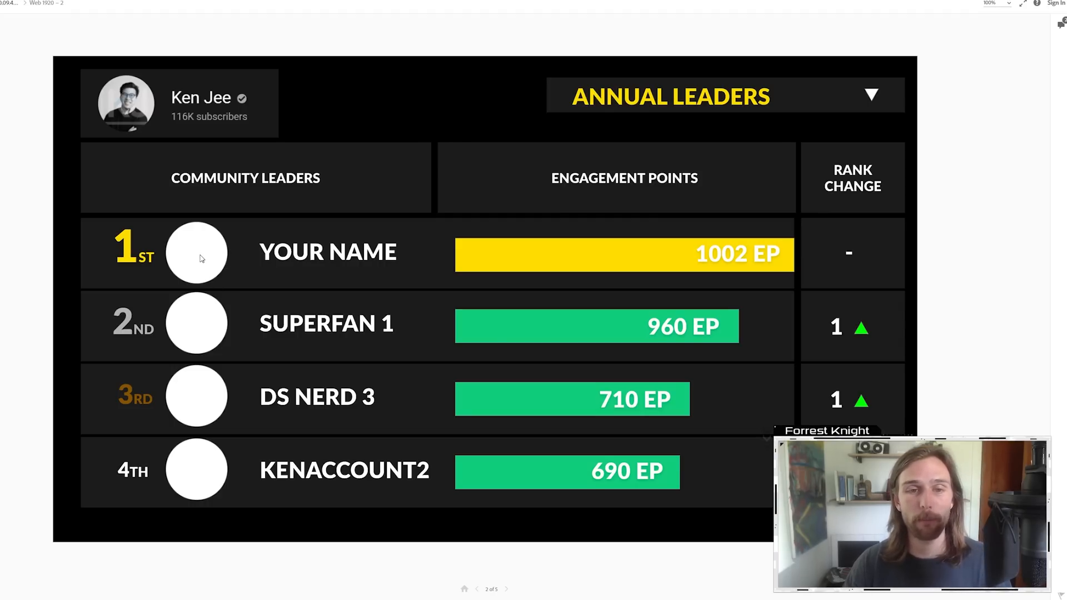
mouse_move(339, 258)
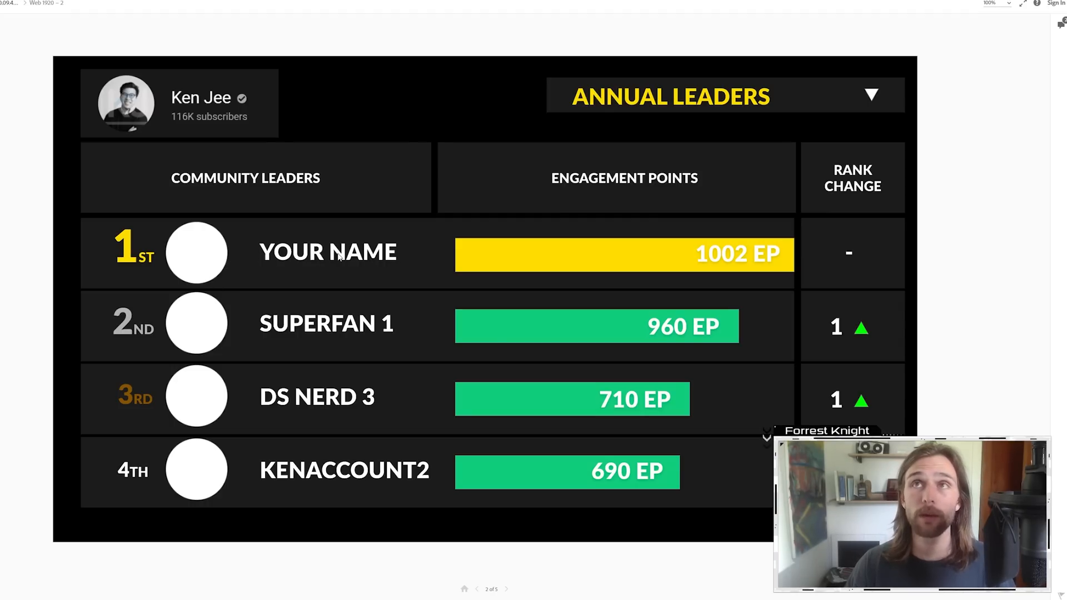
mouse_move(781, 257)
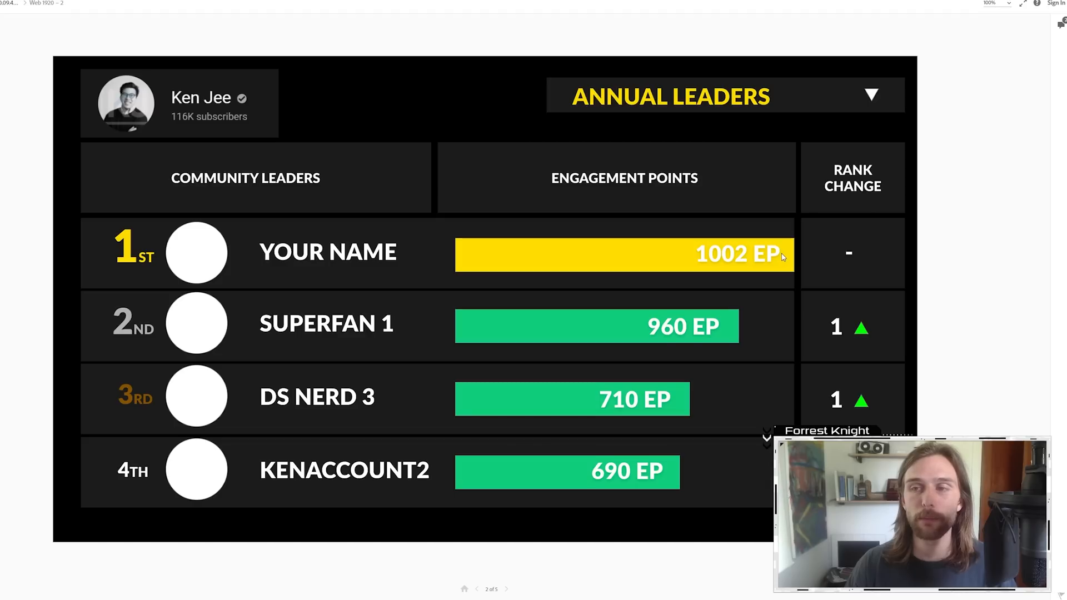
mouse_move(660, 309)
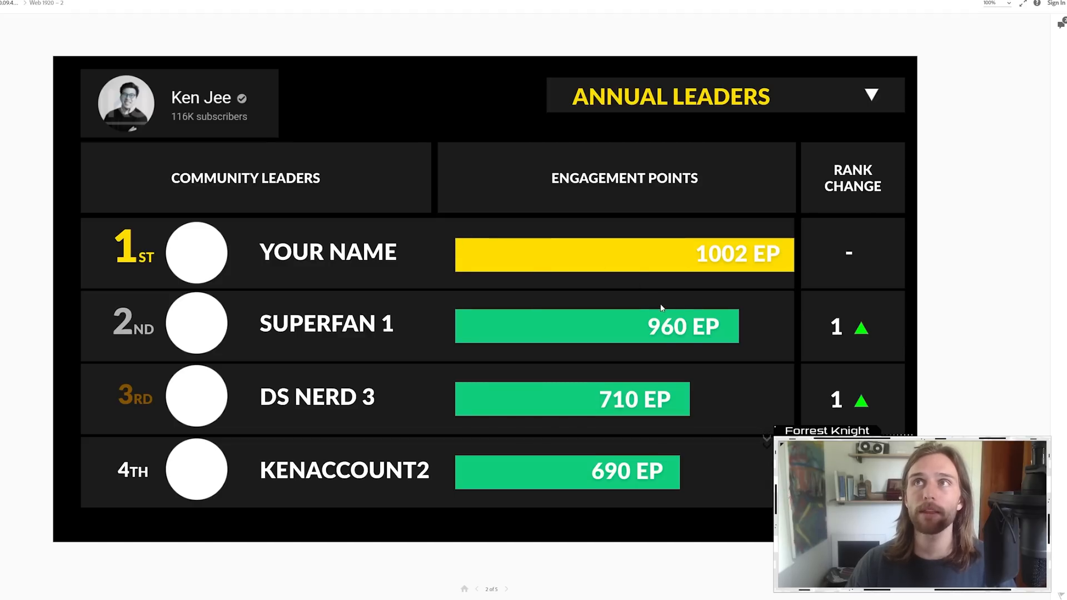
mouse_move(873, 246)
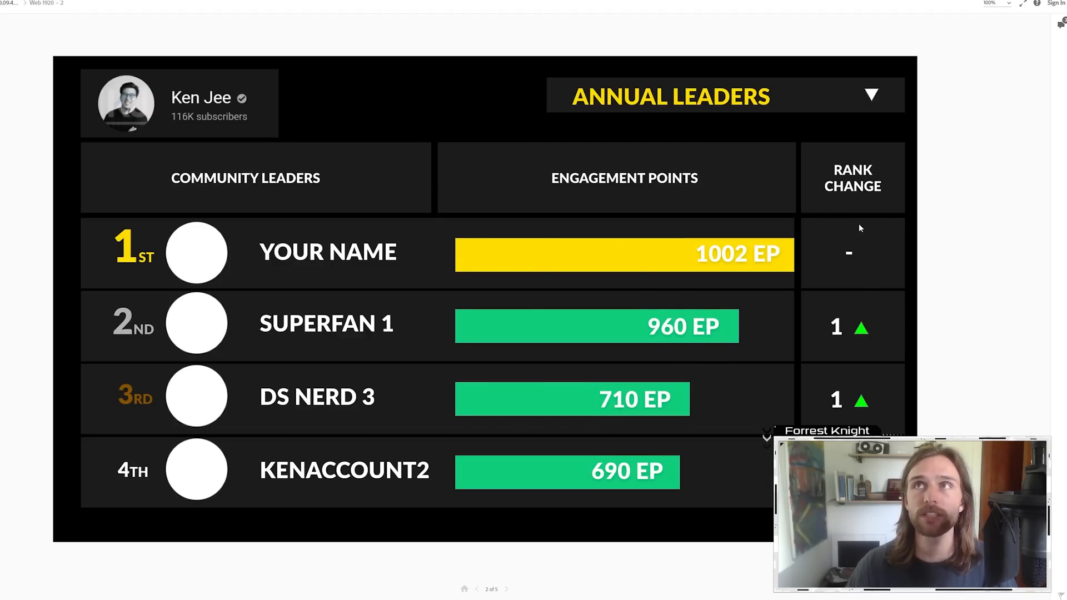
mouse_move(802, 87)
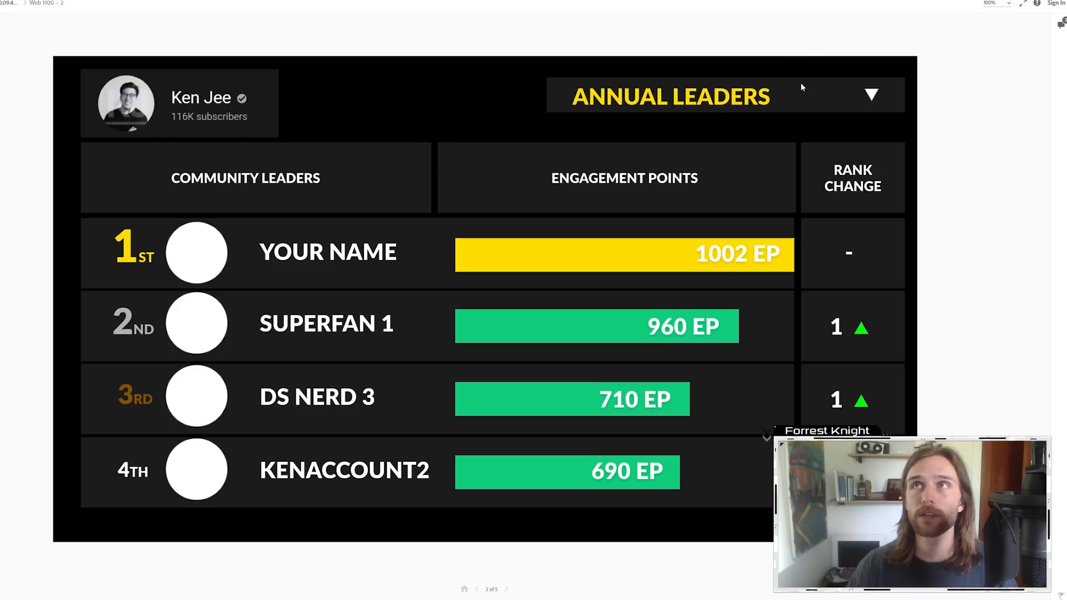
mouse_move(147, 526)
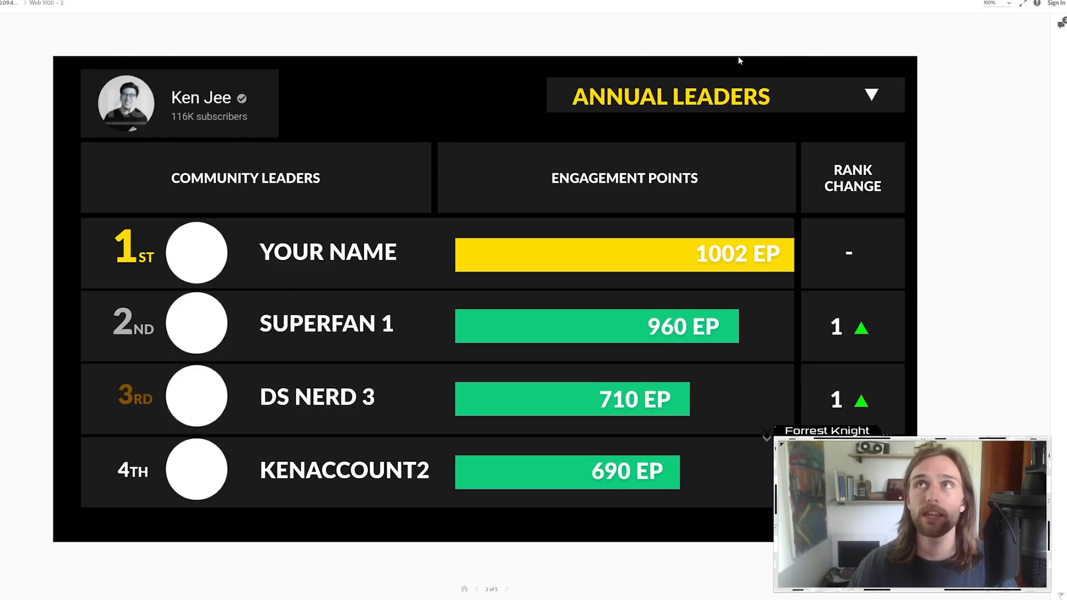
mouse_move(468, 189)
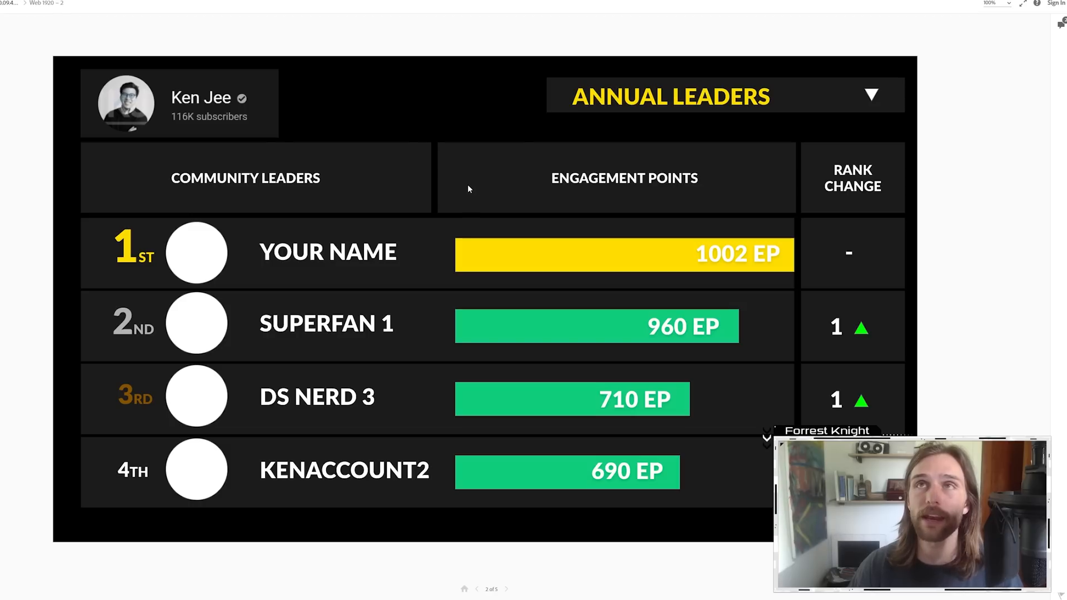
mouse_move(333, 276)
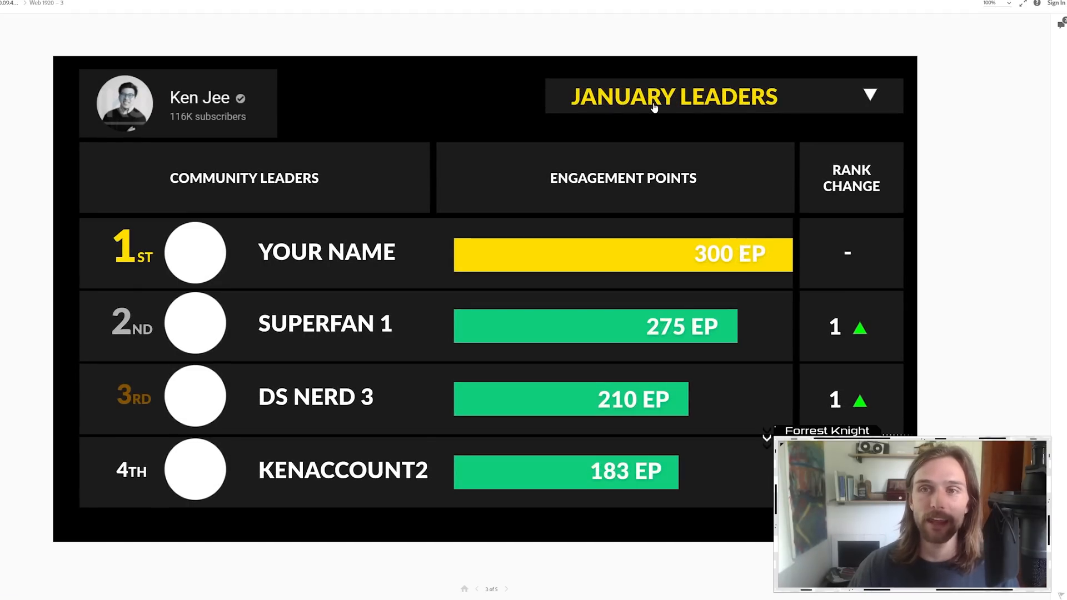
mouse_move(734, 135)
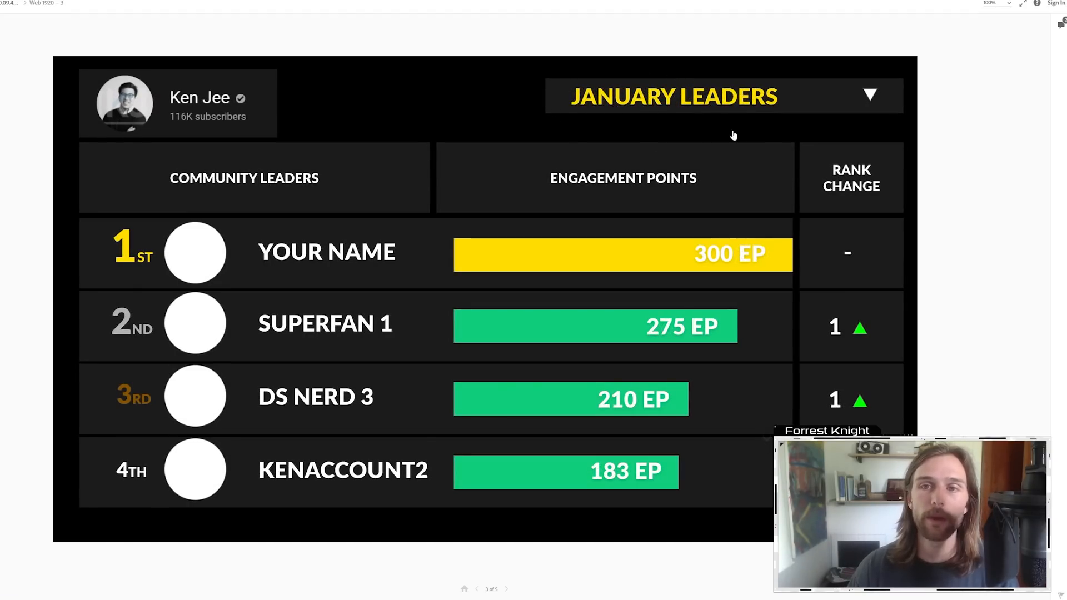
mouse_move(777, 122)
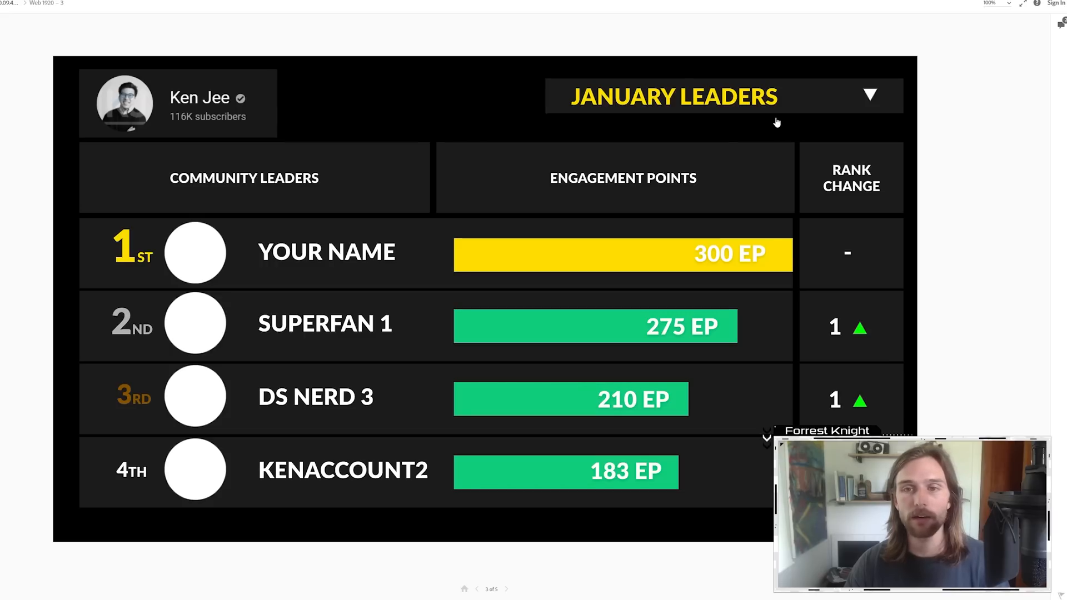
mouse_move(765, 118)
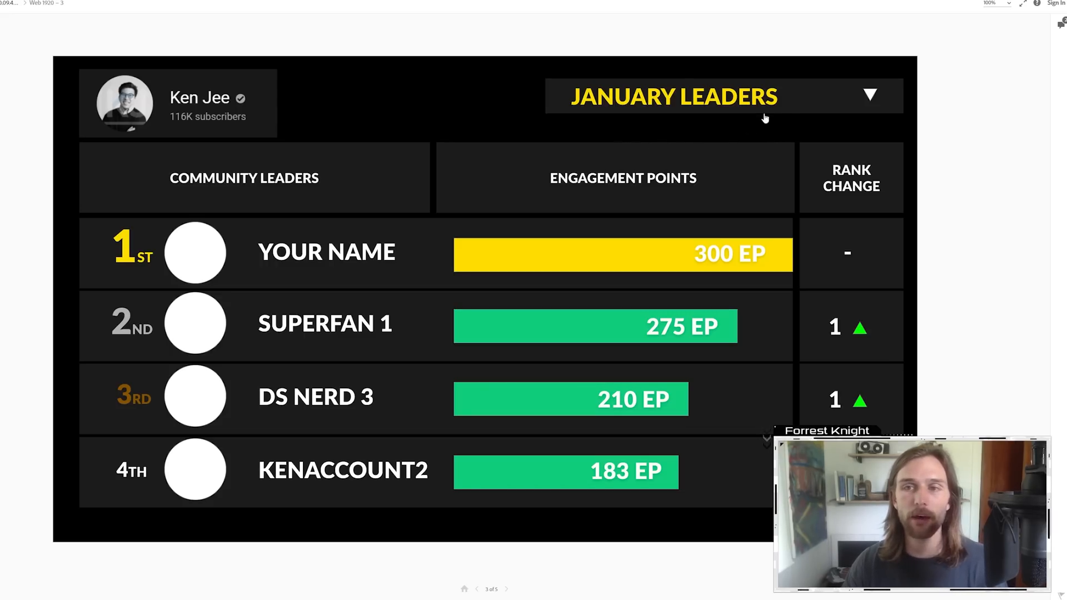
mouse_move(316, 298)
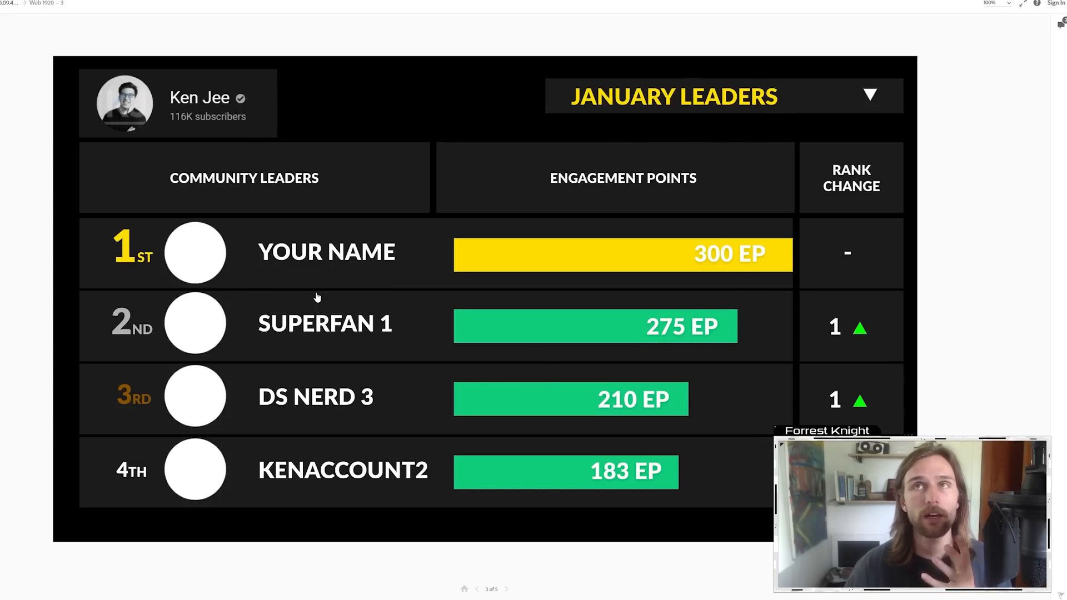